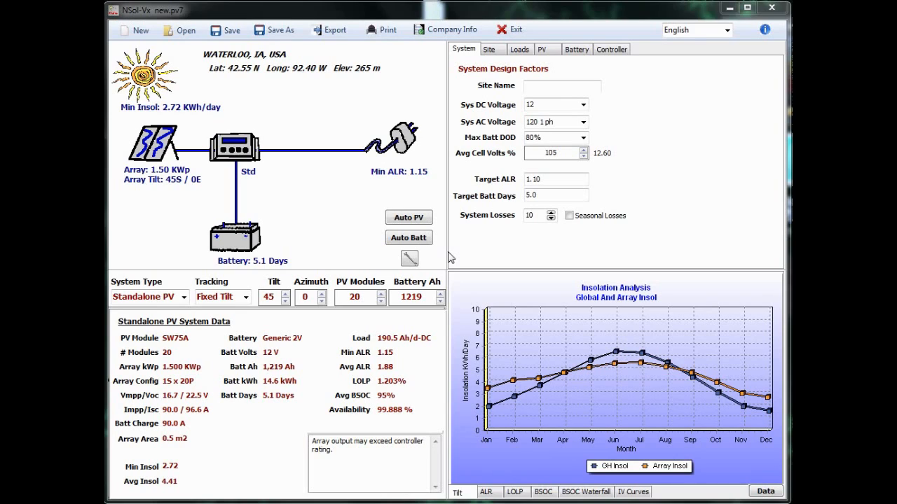
mouse_move(338, 50)
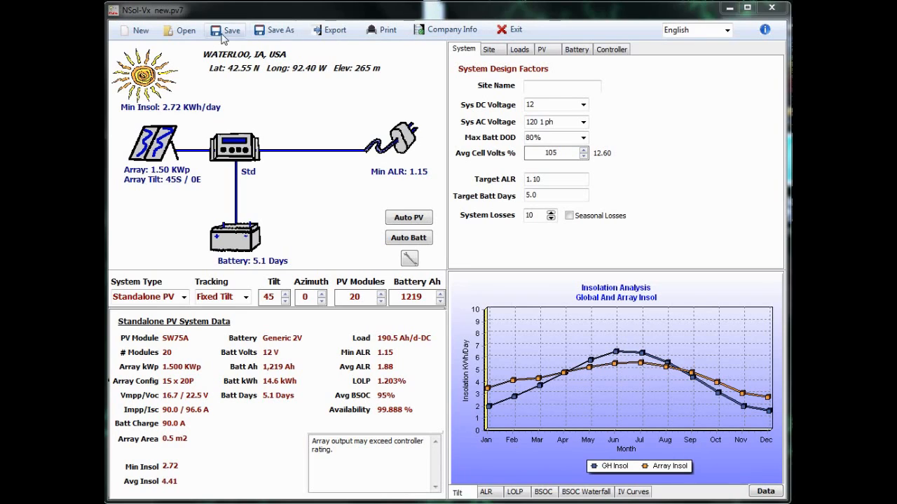
mouse_move(580, 36)
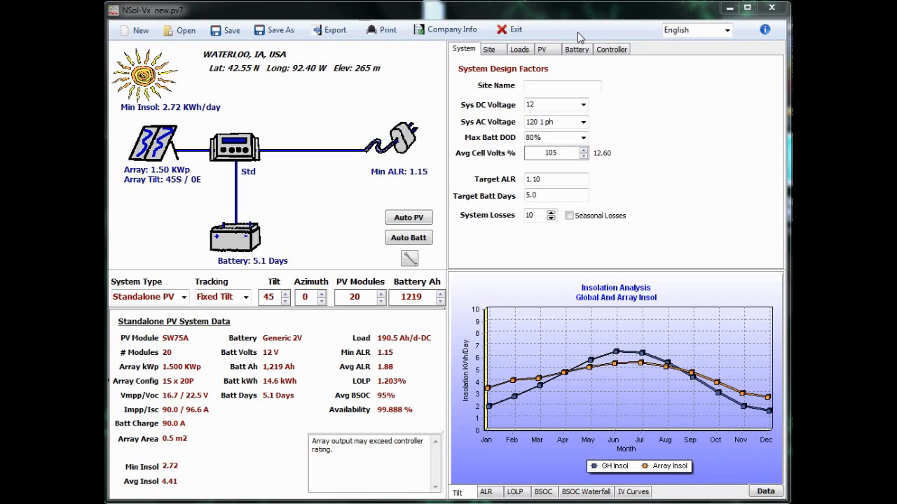
mouse_move(401, 163)
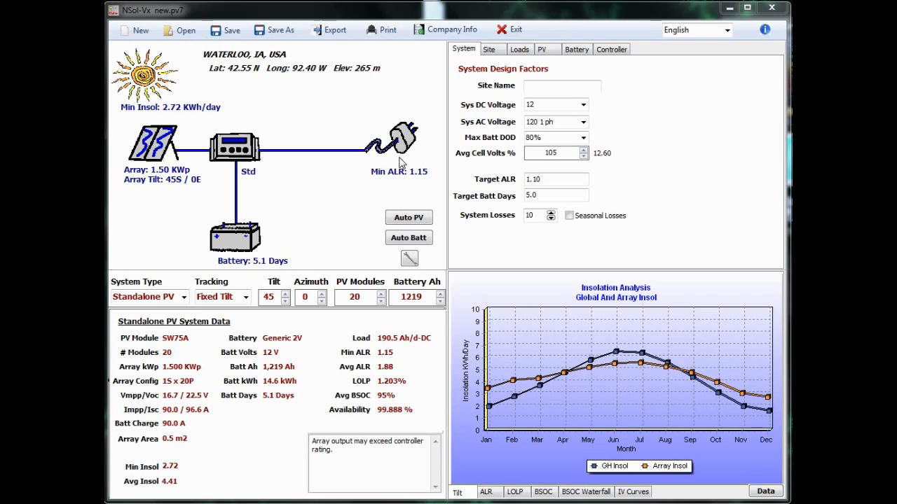
mouse_move(390, 156)
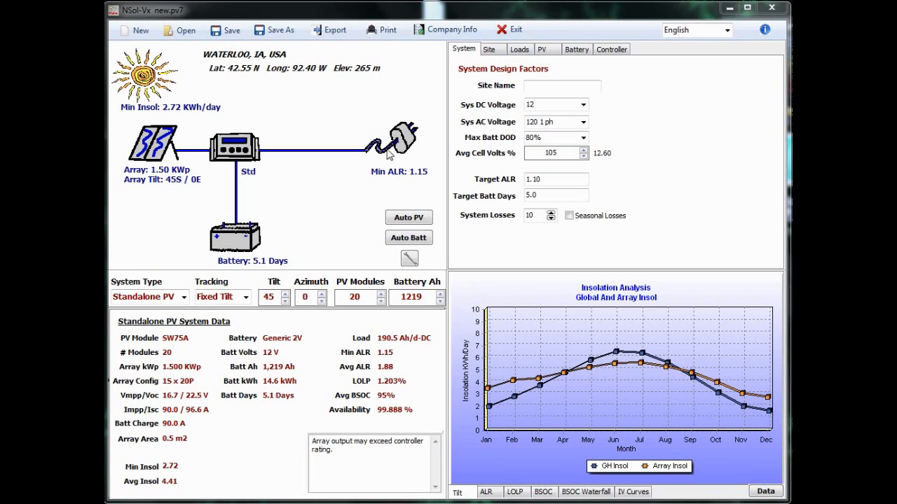
mouse_move(364, 213)
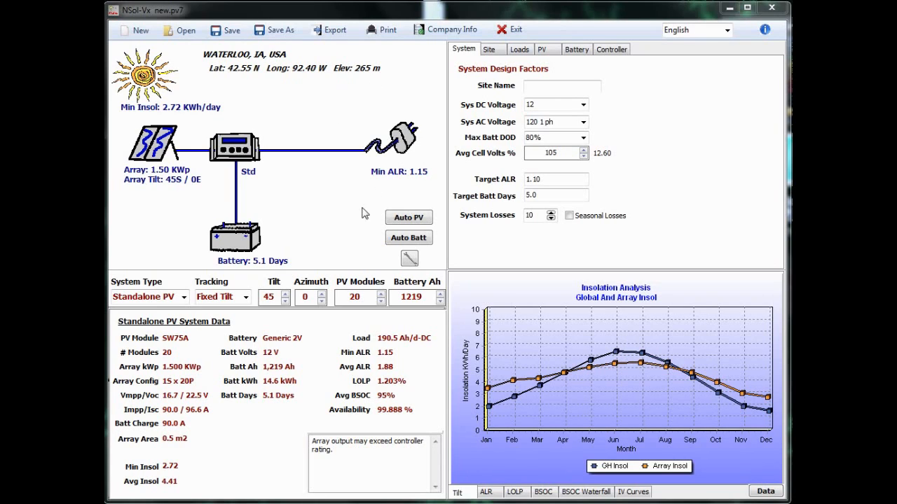
mouse_move(217, 223)
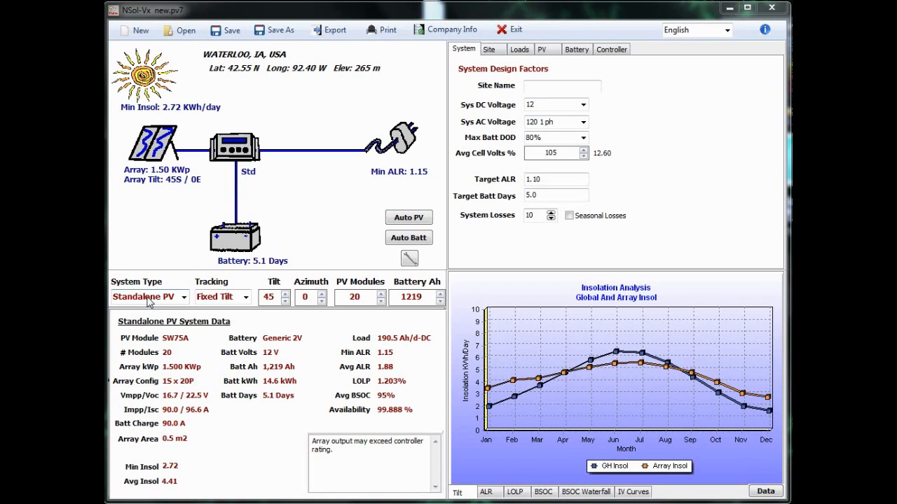
mouse_move(416, 283)
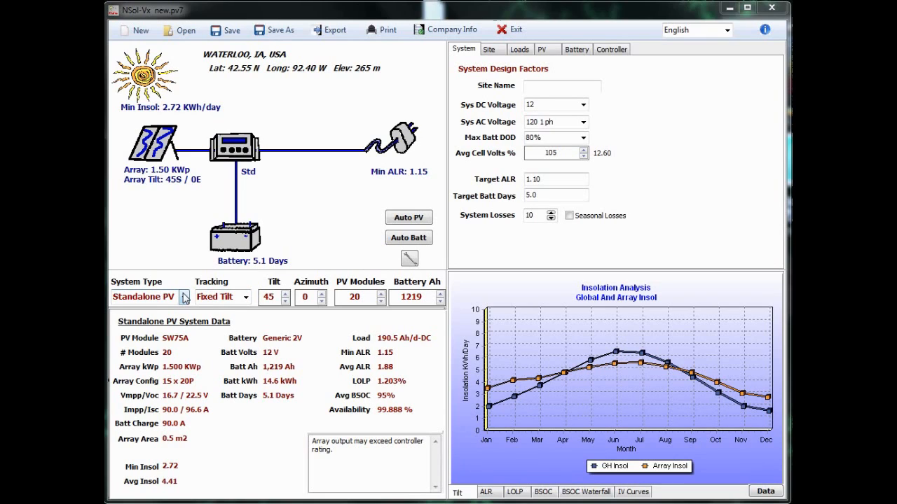
mouse_move(599, 74)
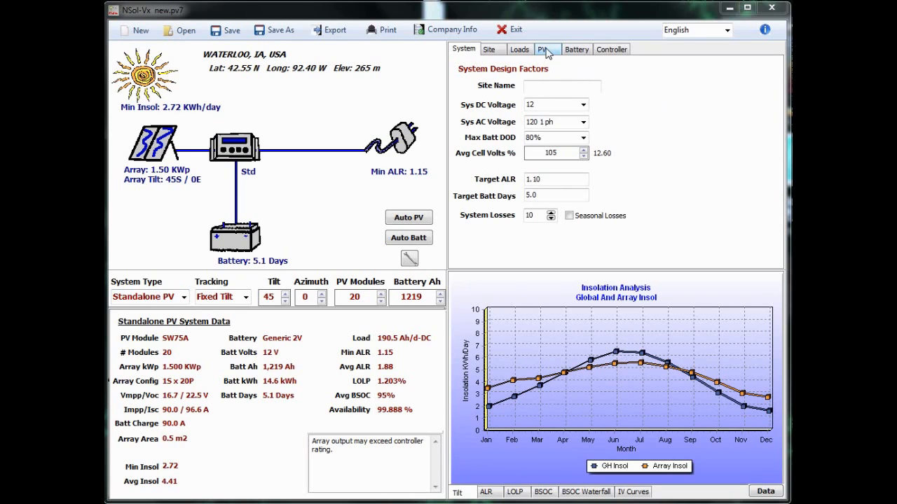
Browse the battery, controller and site tabs, returning to the system design factors.
click(575, 49)
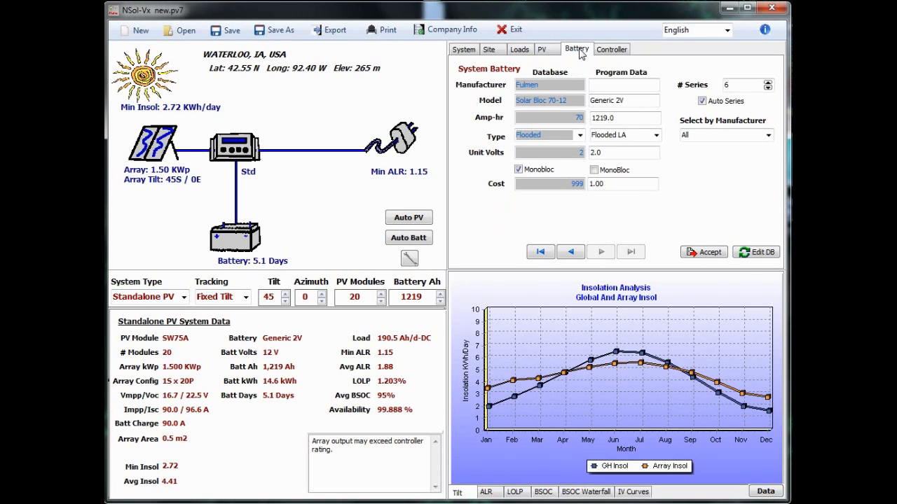
click(610, 49)
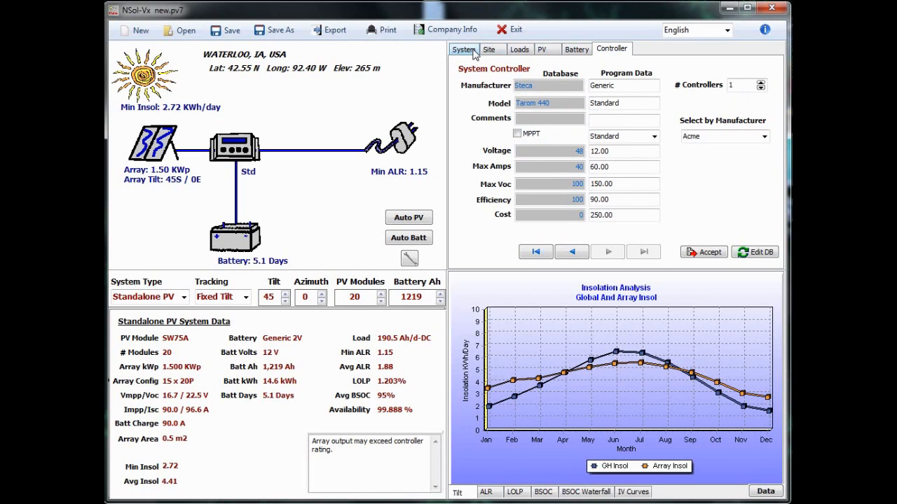
click(489, 50)
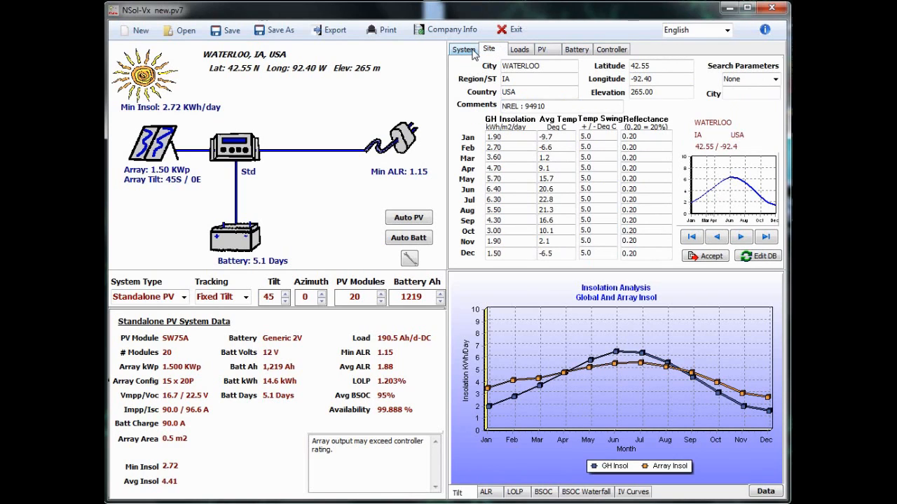
click(462, 48)
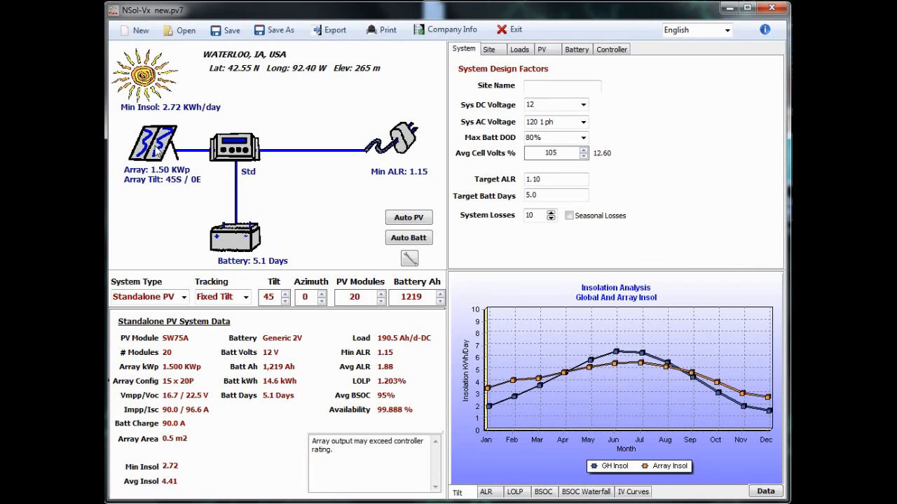
click(611, 48)
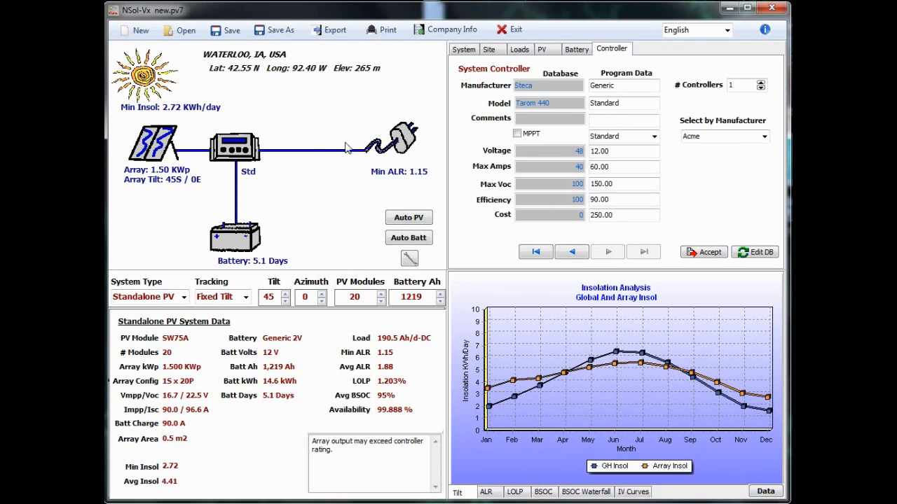
click(576, 48)
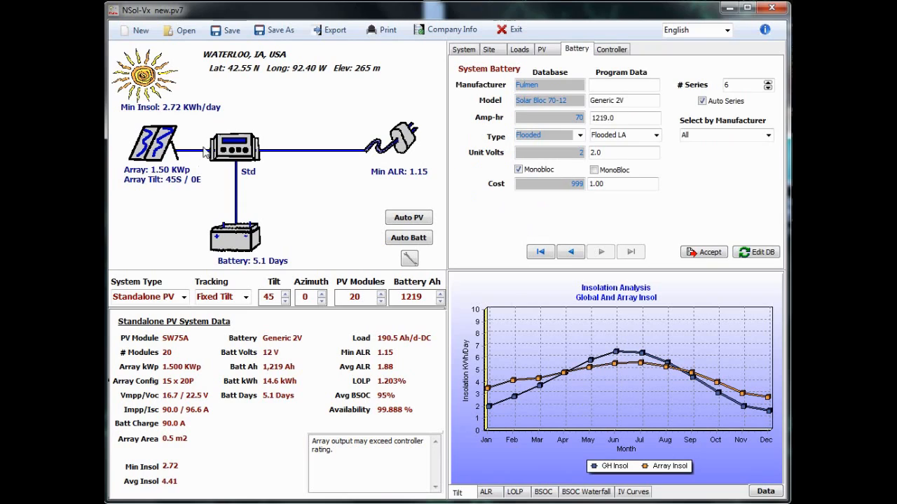
click(463, 49)
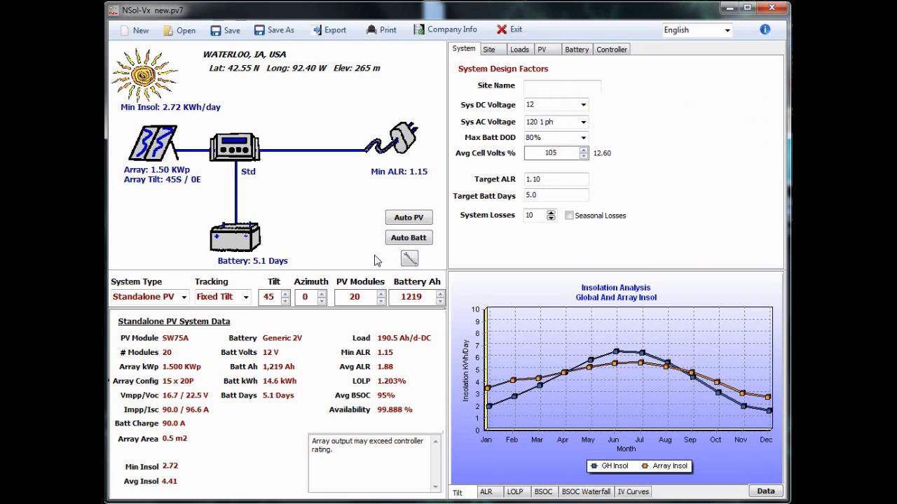
mouse_move(266, 450)
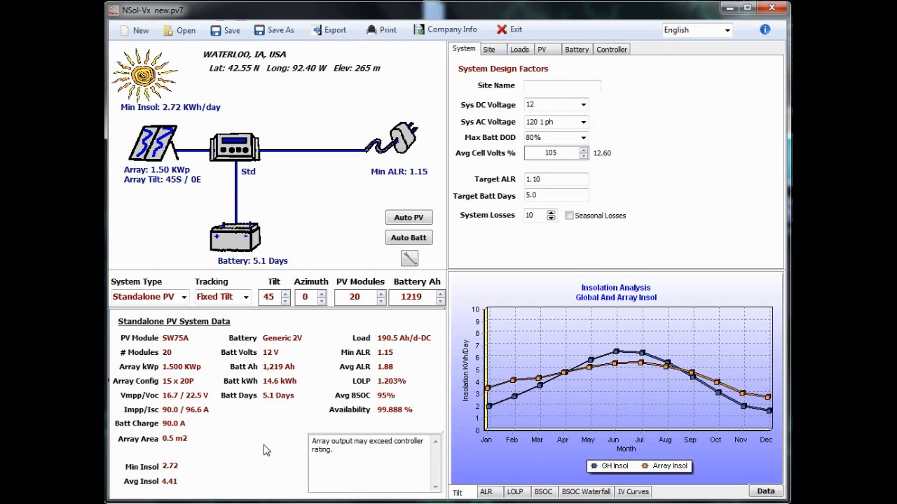
mouse_move(222, 343)
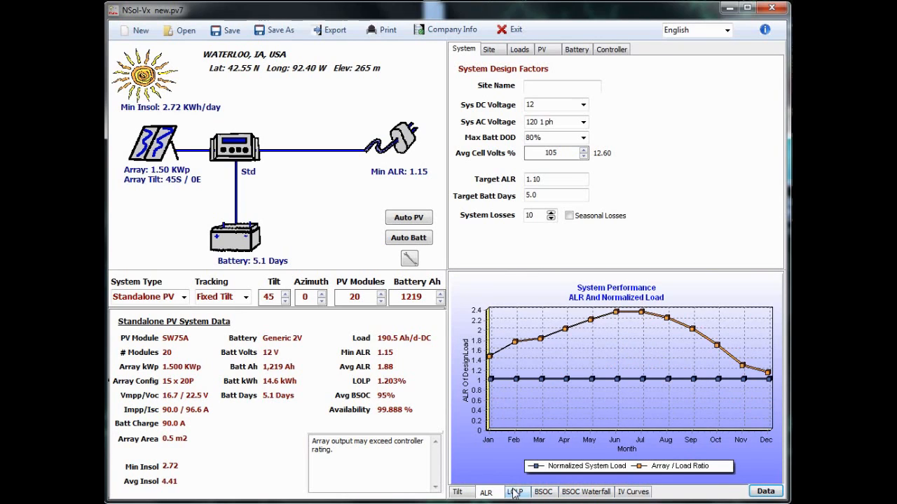
Show monthly insolation on the chart and nudge the tilt to 50° then back to 45°.
click(459, 491)
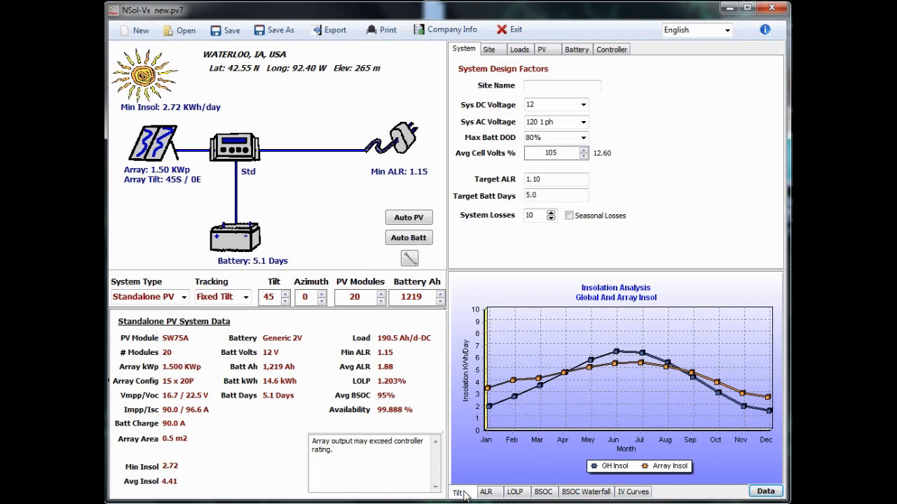
mouse_move(546, 342)
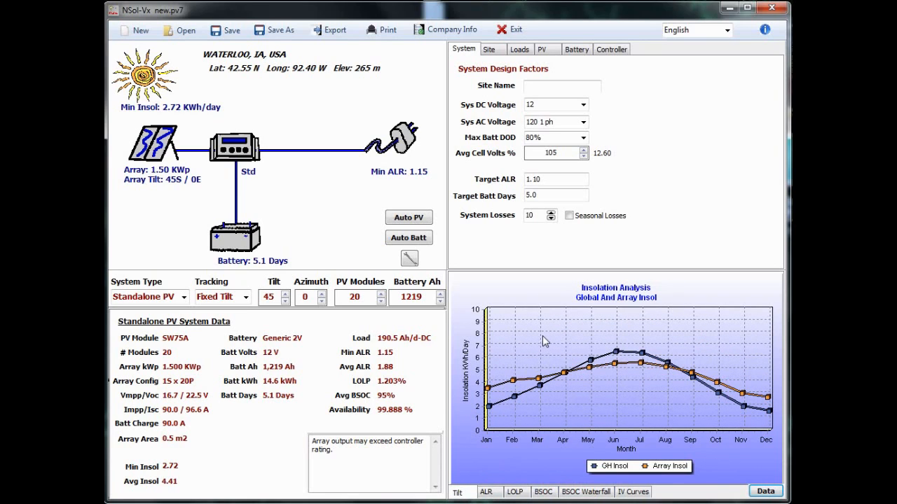
click(285, 293)
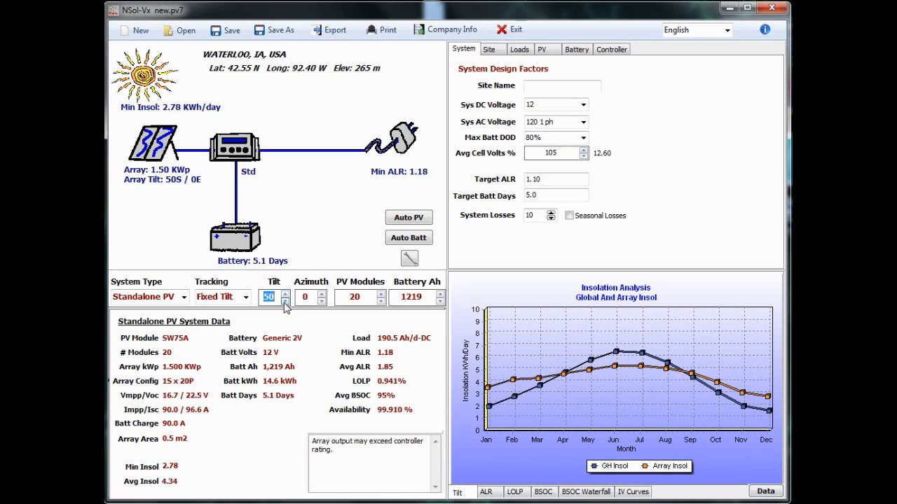
click(285, 301)
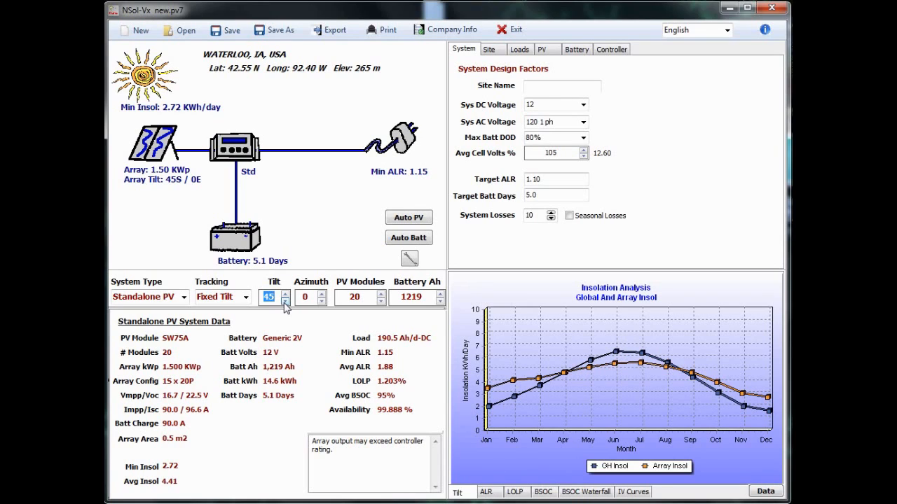
mouse_move(659, 197)
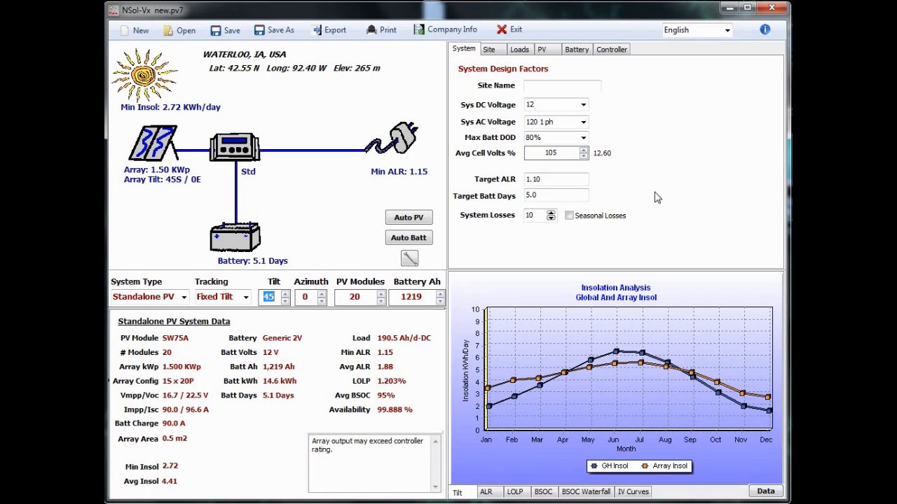
mouse_move(498, 49)
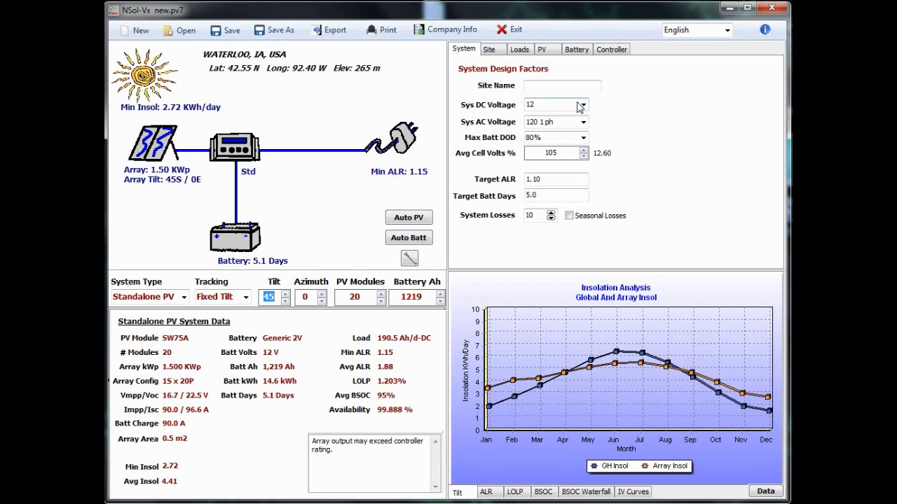
Set the system DC voltage to 48 V and enter Microwave Tower as the site name.
click(582, 105)
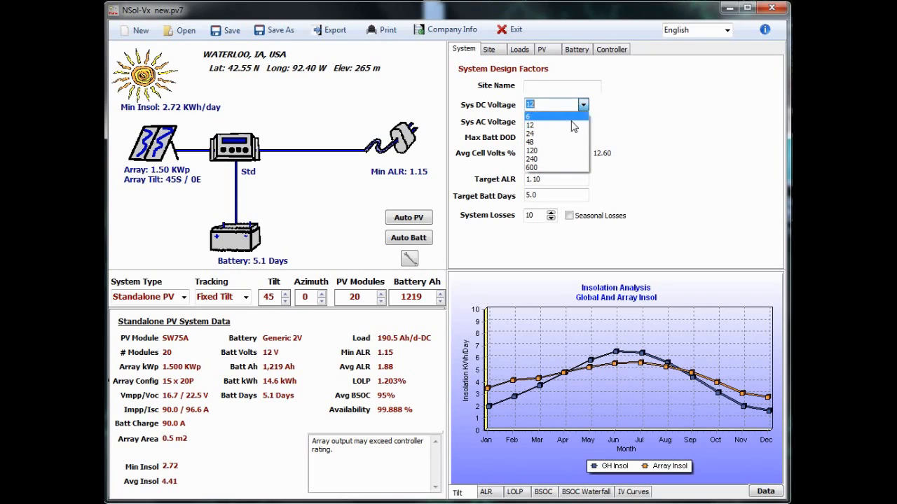
click(530, 134)
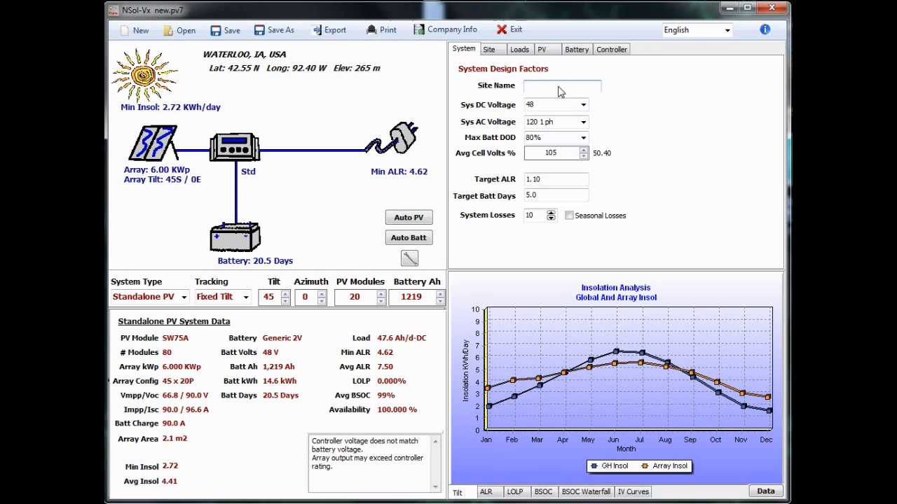
text(Micro)
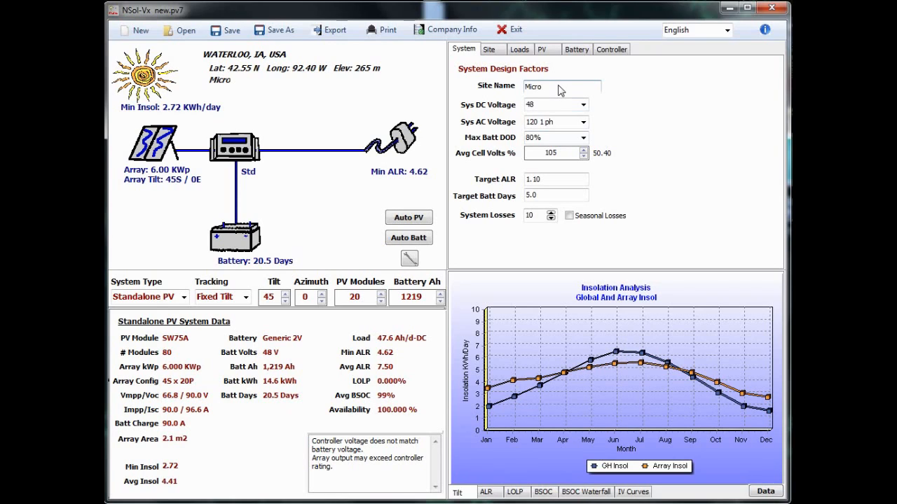
text(wave)
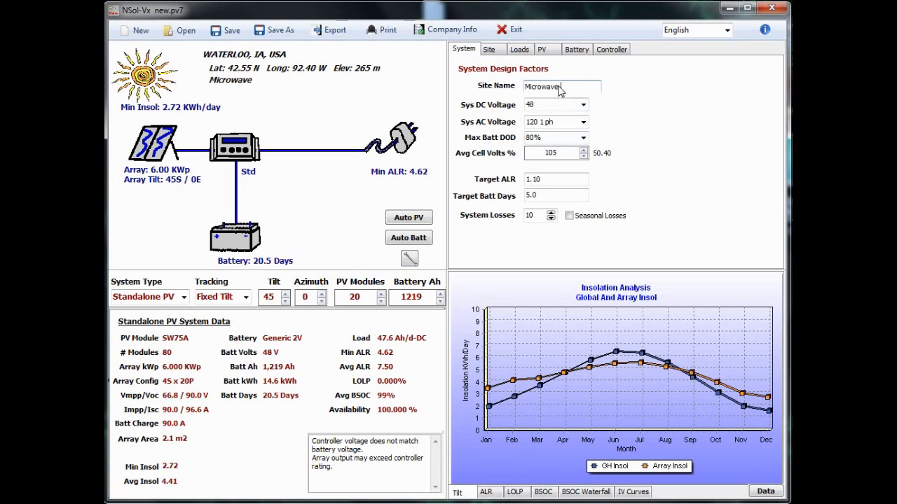
text(Tower)
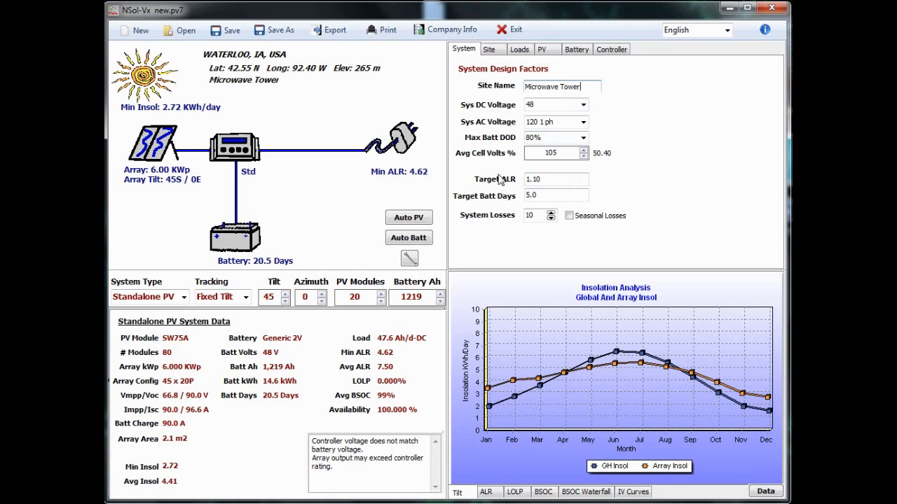
mouse_move(604, 207)
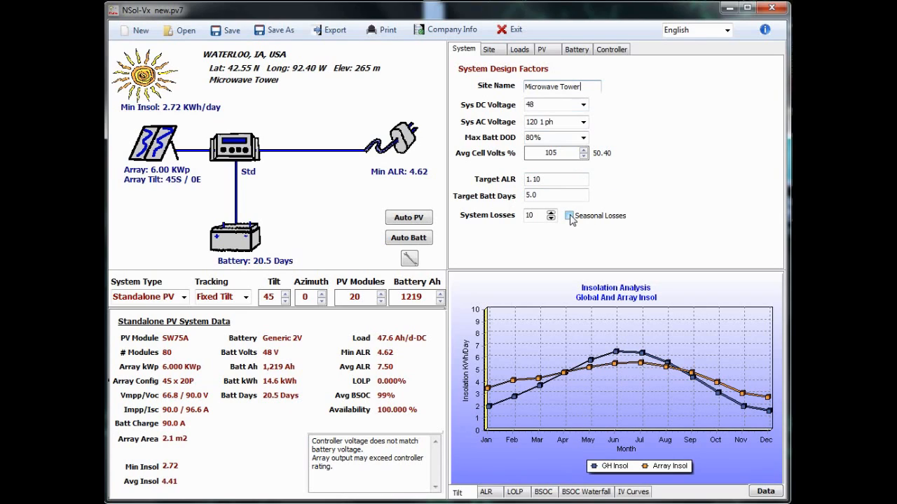
click(569, 216)
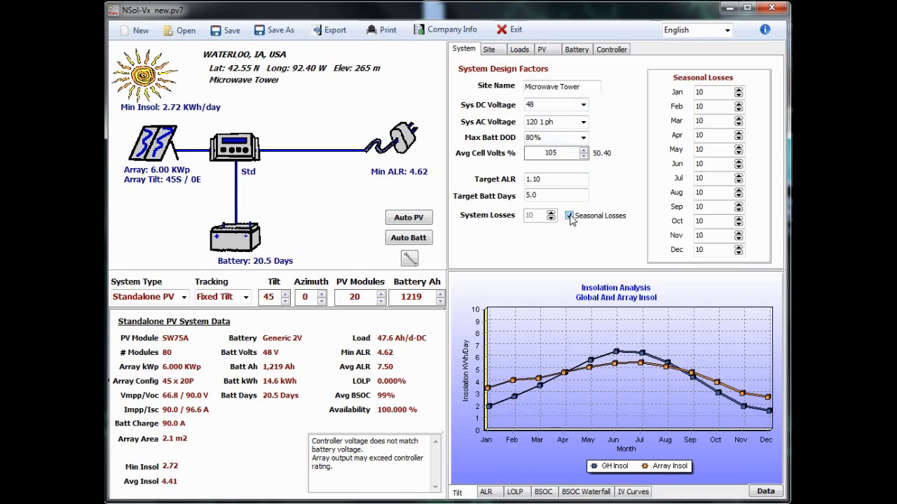
click(741, 148)
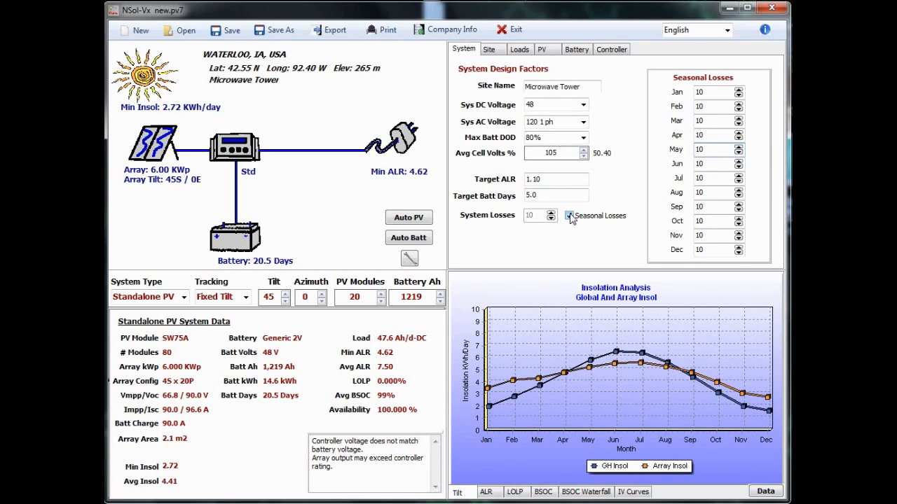
click(569, 215)
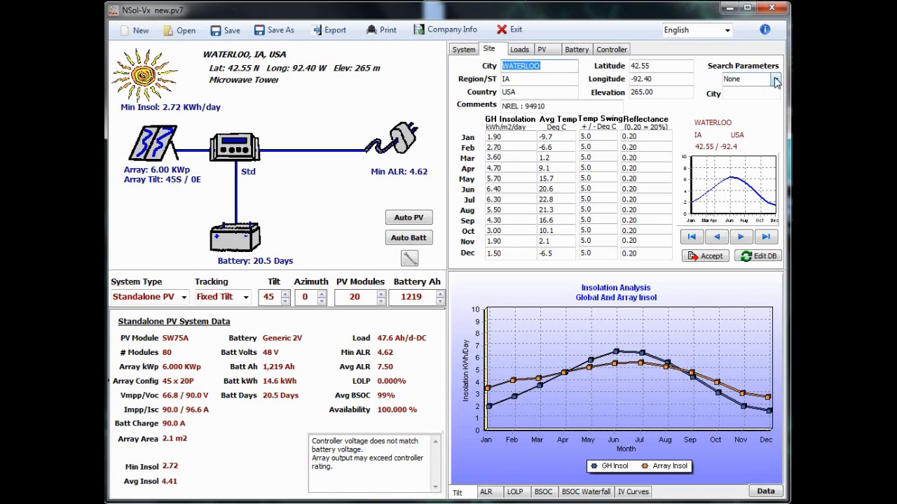
Search sites by state for PA, step to Allentown, and accept it.
click(775, 78)
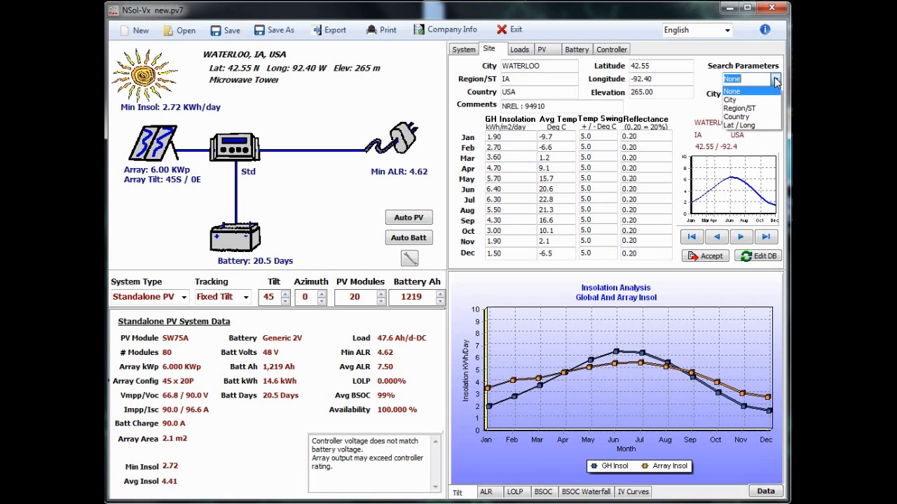
mouse_move(739, 116)
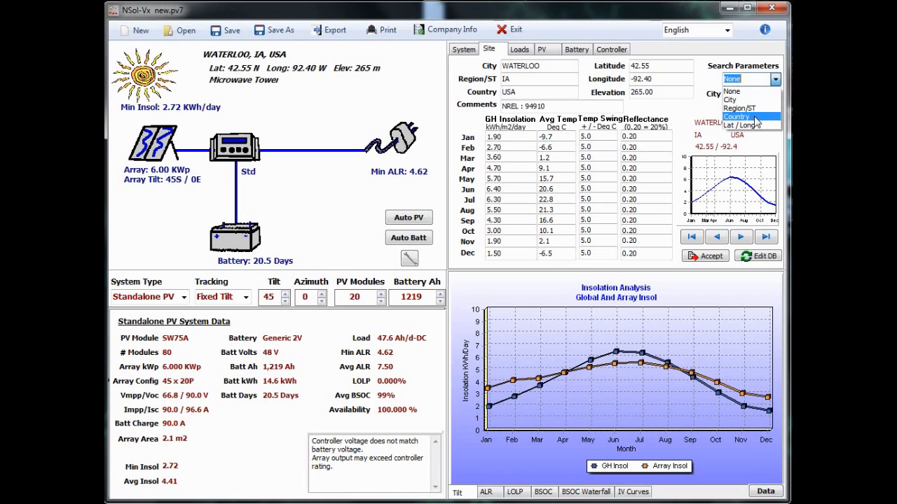
mouse_move(746, 108)
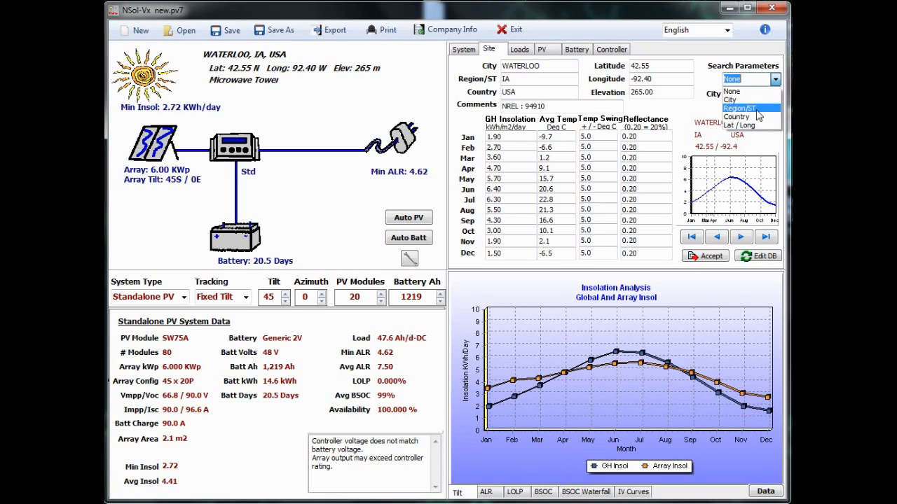
click(738, 108)
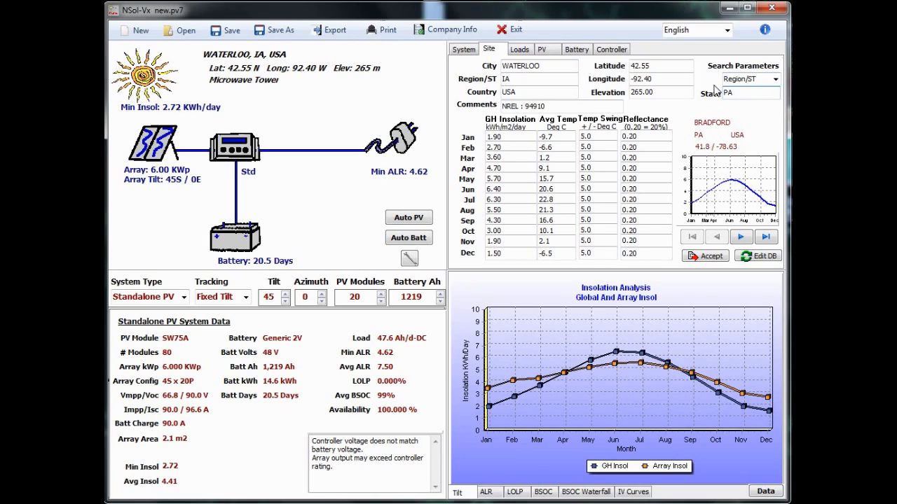
click(741, 236)
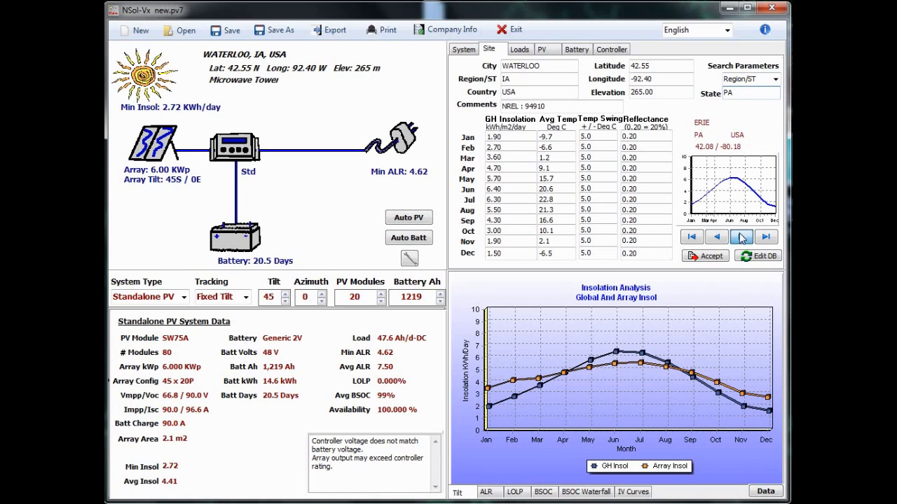
click(741, 237)
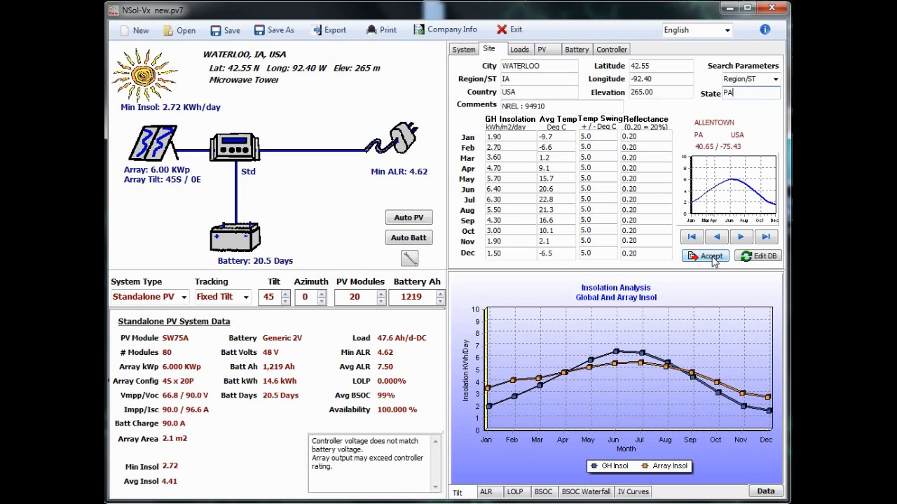
click(704, 255)
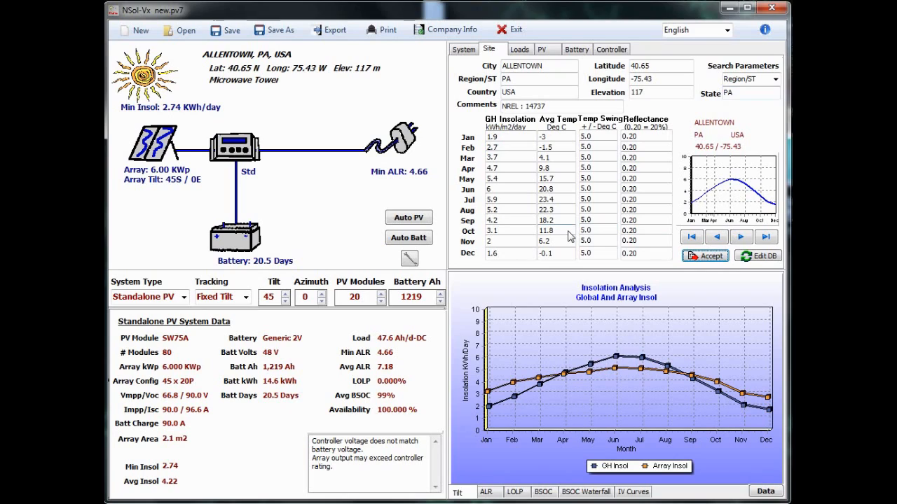
mouse_move(536, 42)
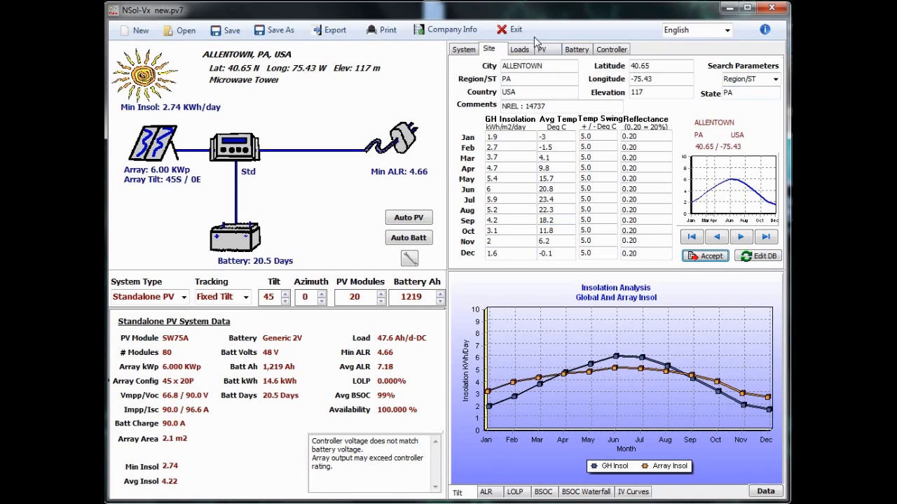
Name load 1 Microwave Repeater and select its load size value for replacement.
click(519, 49)
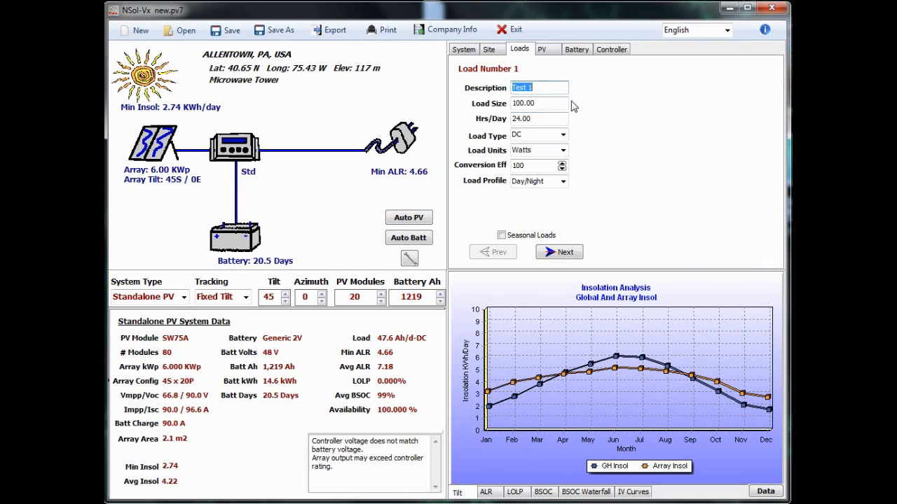
text(Mic)
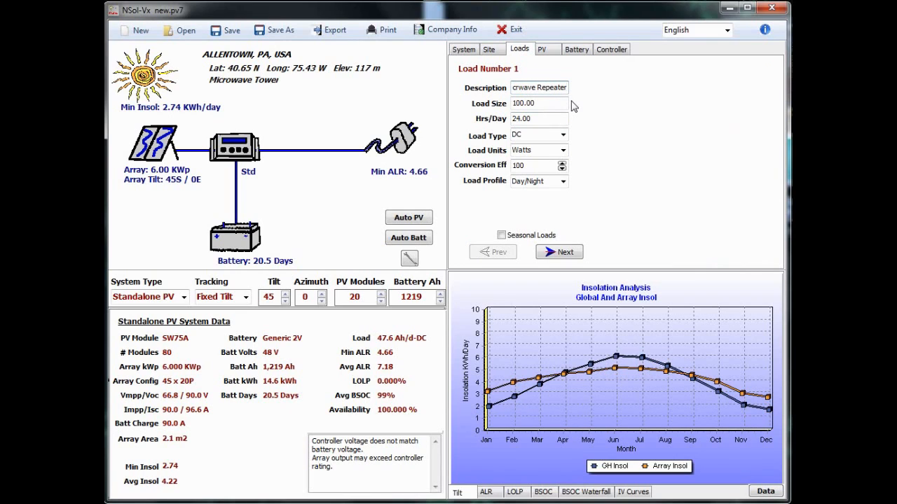
triple_click(539, 103)
text(40)
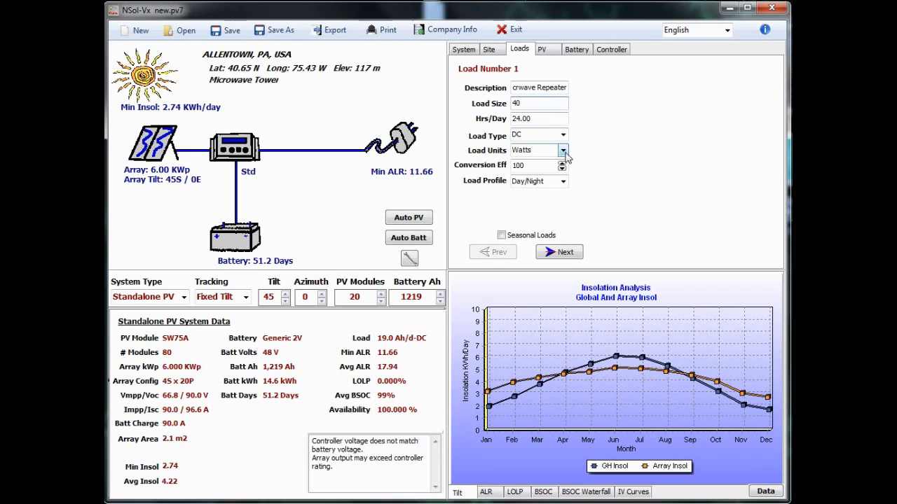
Lower the load conversion efficiency to 85% and keep Watts as the load unit.
click(563, 169)
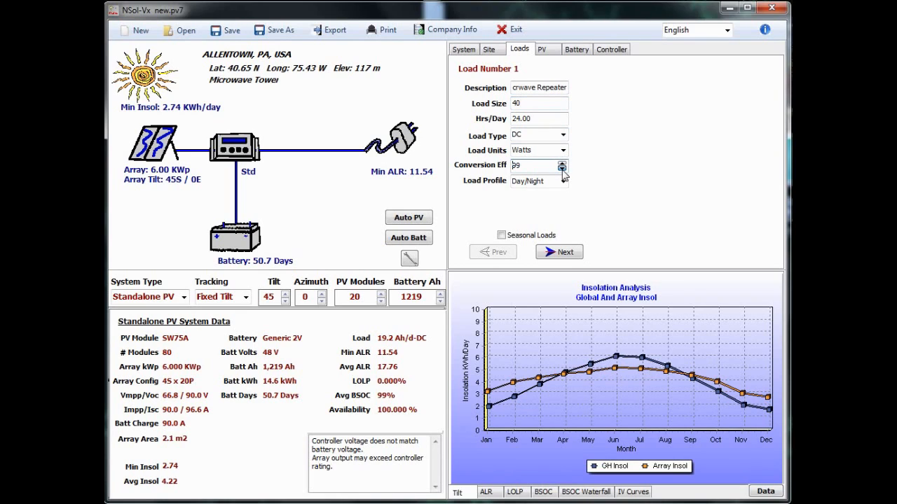
click(563, 162)
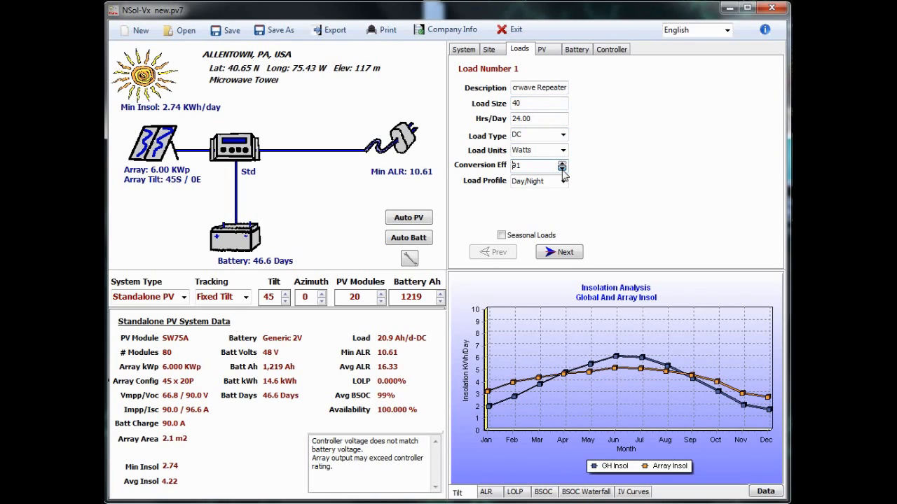
click(564, 169)
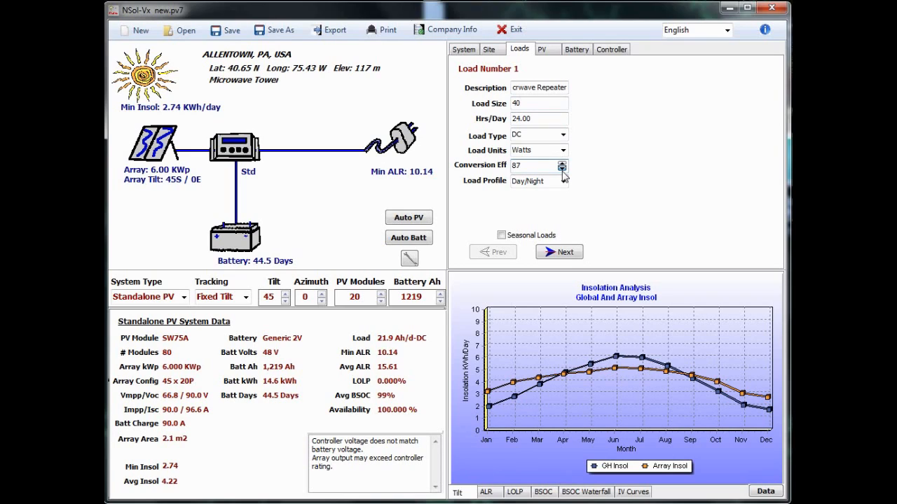
click(564, 168)
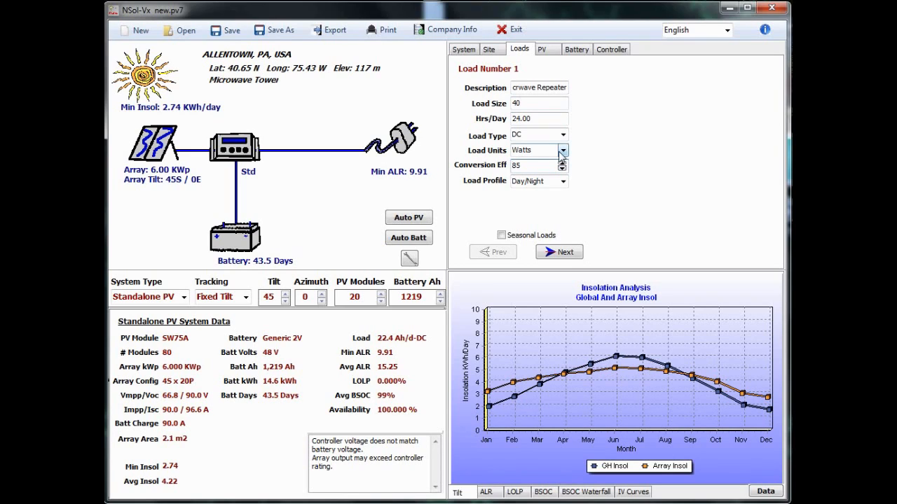
click(563, 150)
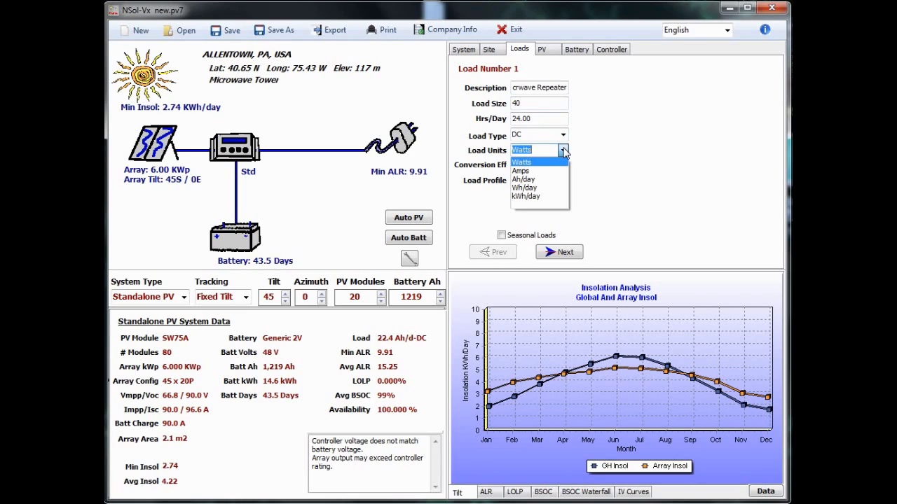
click(522, 162)
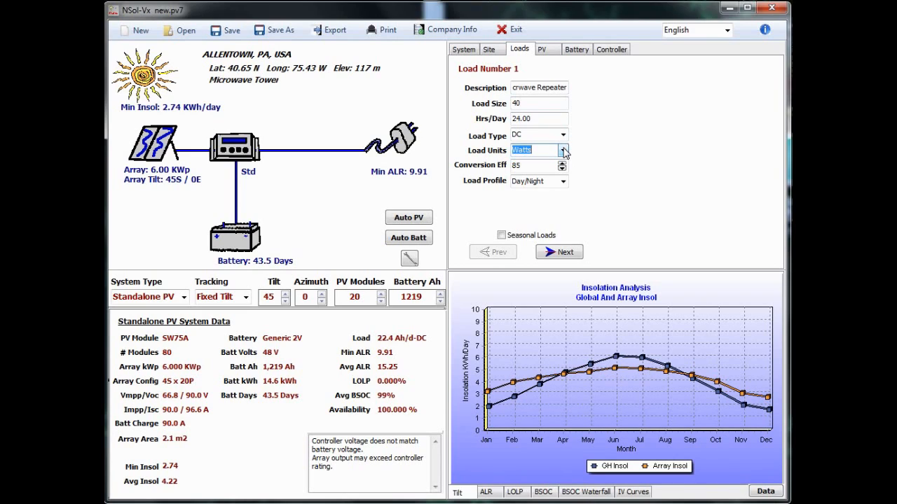
mouse_move(603, 174)
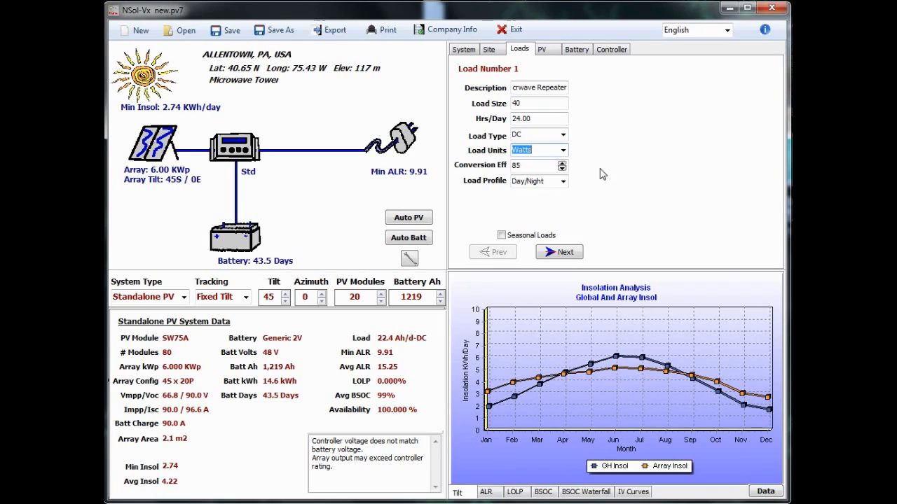
click(565, 182)
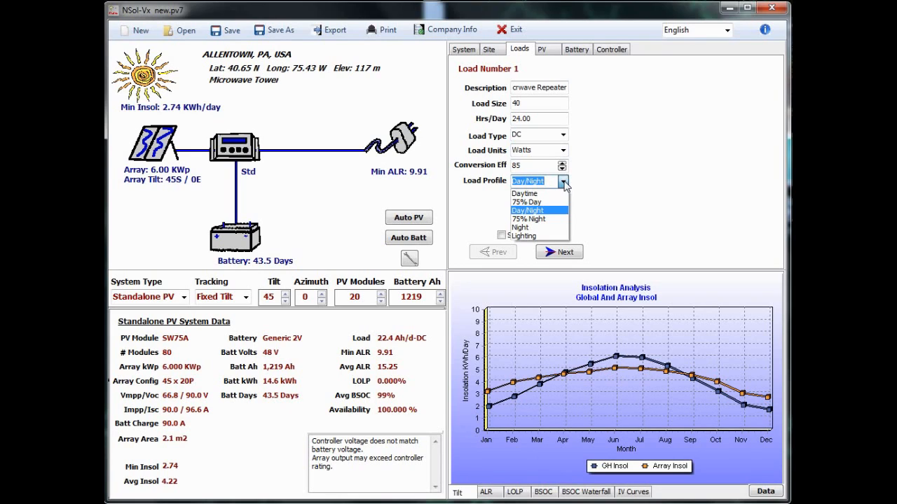
mouse_move(538, 219)
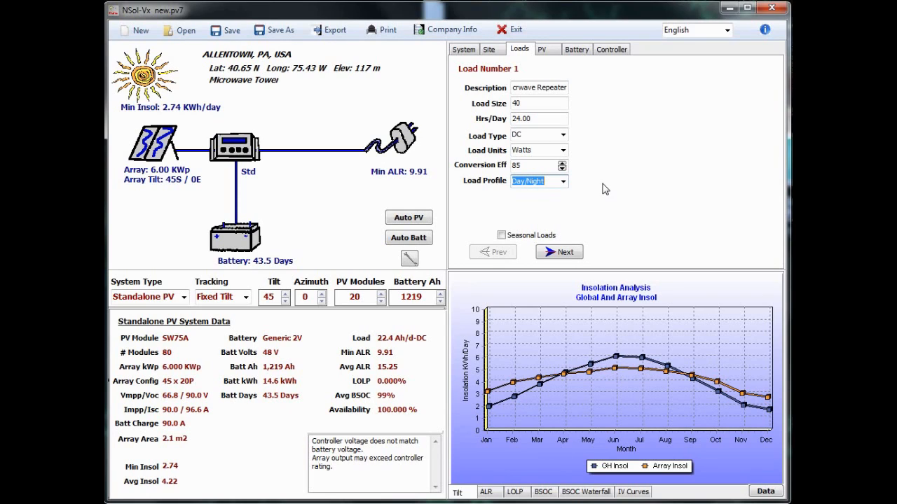
mouse_move(541, 49)
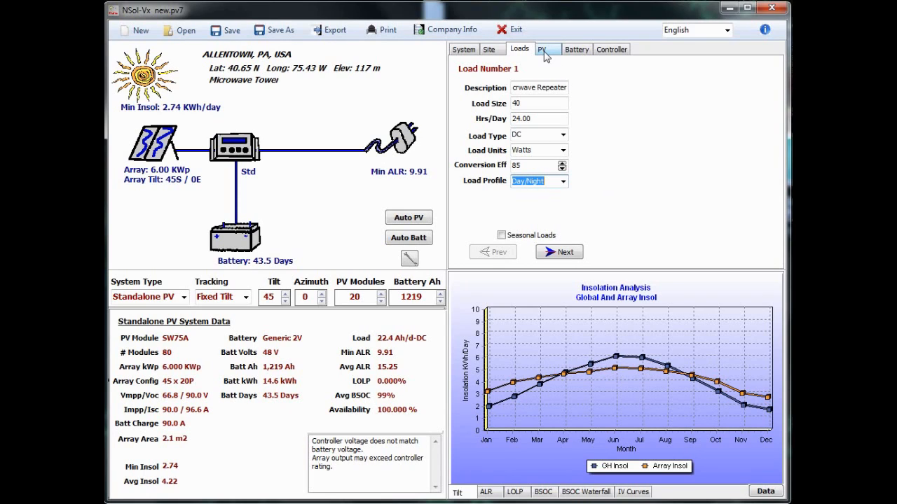
Filter modules to Kyocera, accept the KD135SX-UPU for the array, and show the battery data sheet.
click(542, 49)
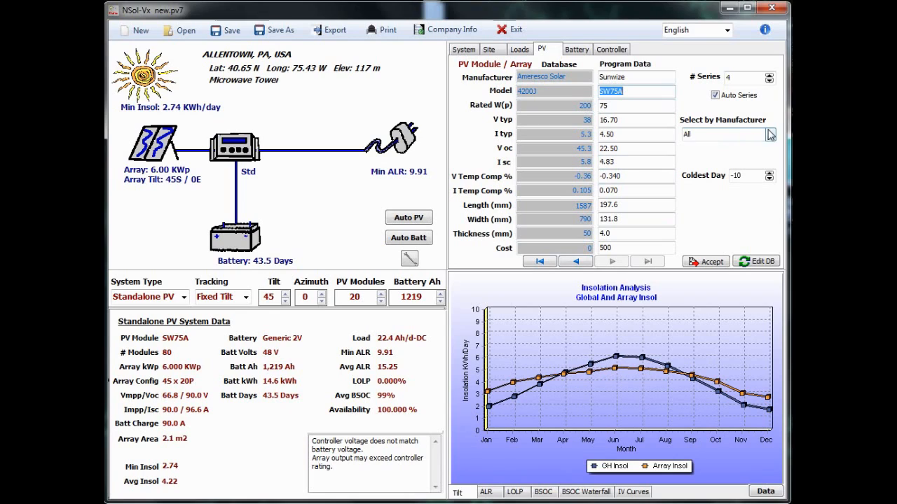
click(769, 134)
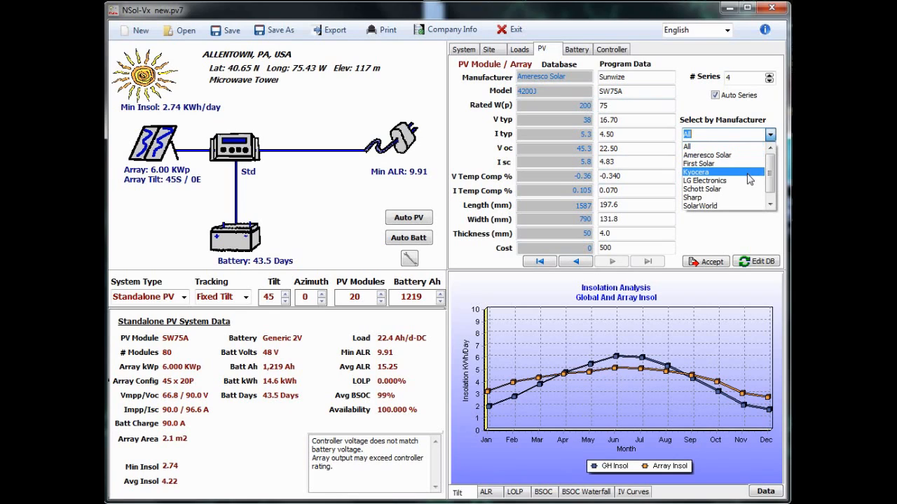
click(697, 171)
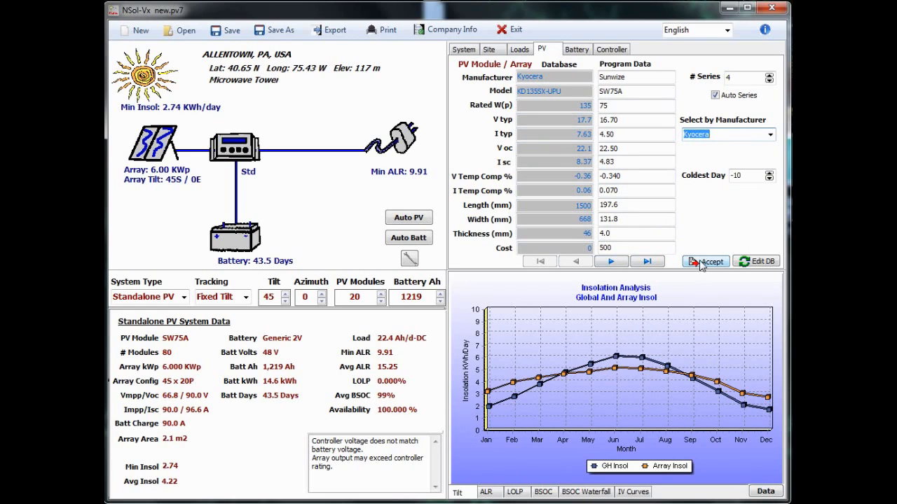
click(705, 260)
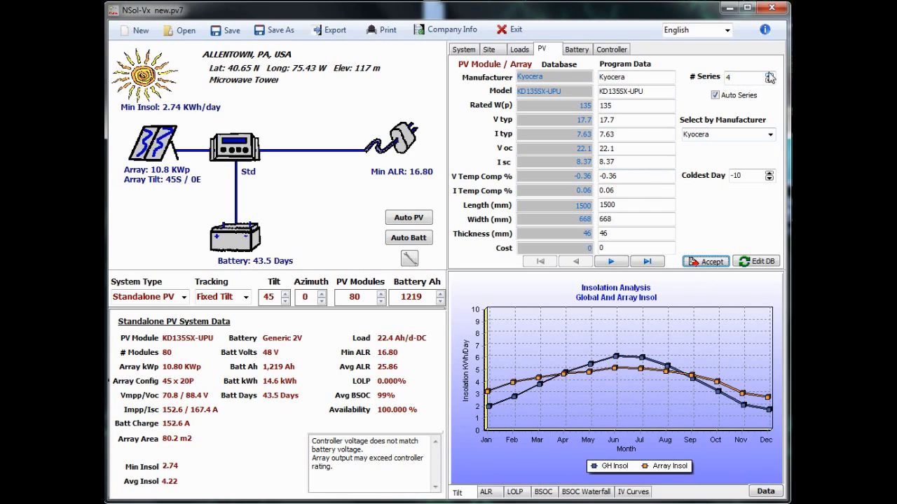
mouse_move(683, 118)
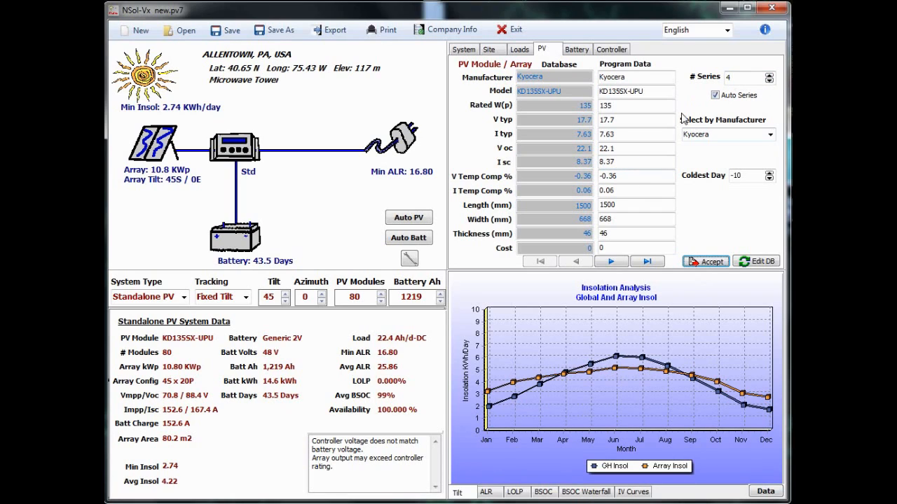
mouse_move(690, 112)
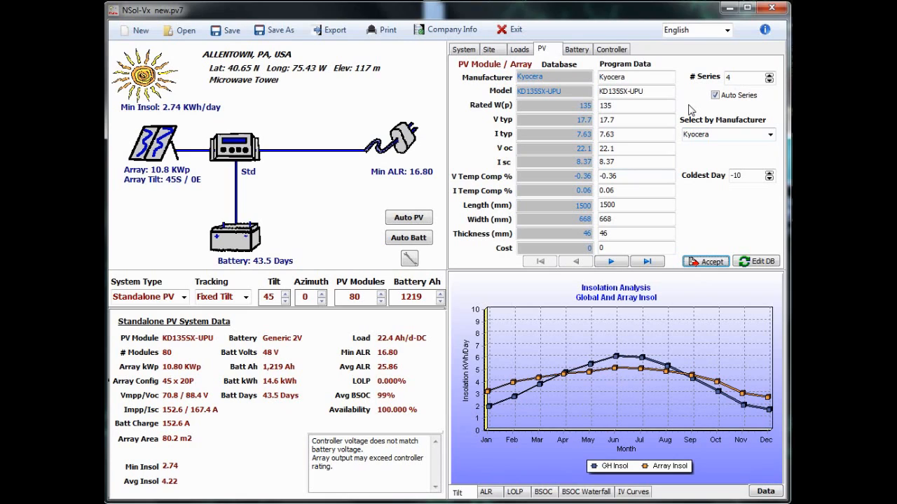
click(576, 49)
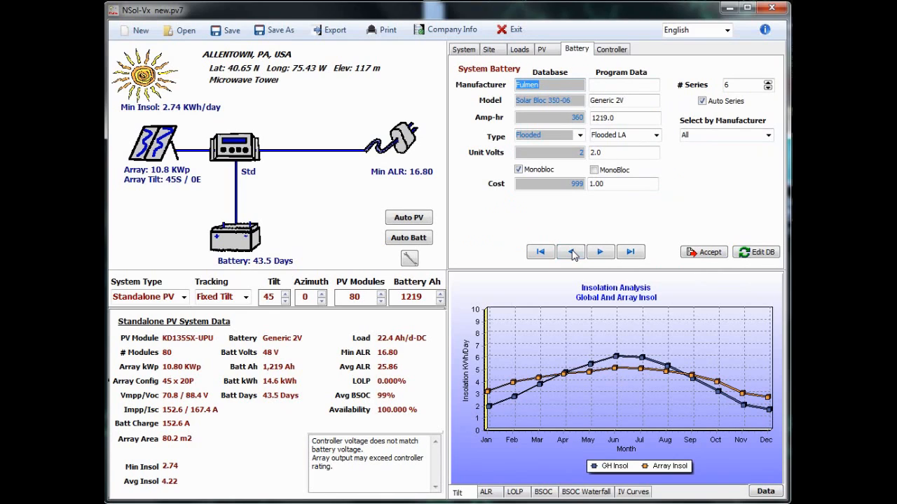
Step through battery records, then filter manufacturers to Rolls Battery and then Generic.
click(570, 252)
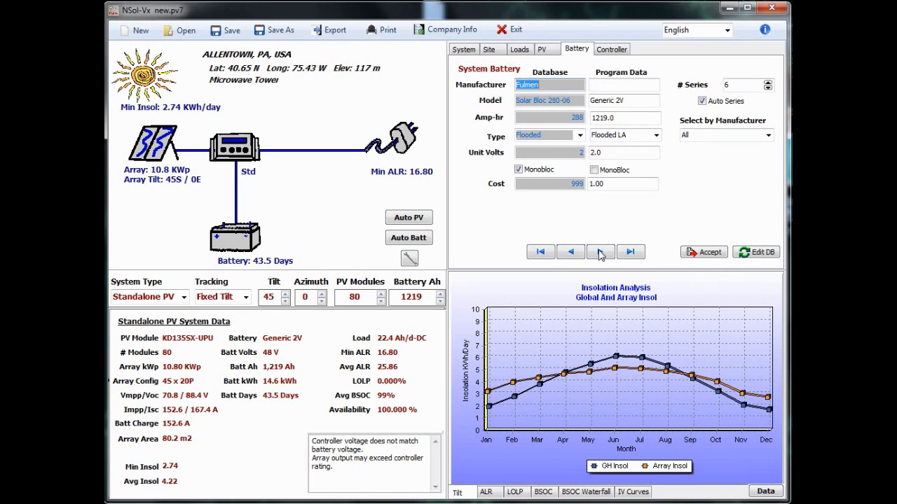
click(767, 135)
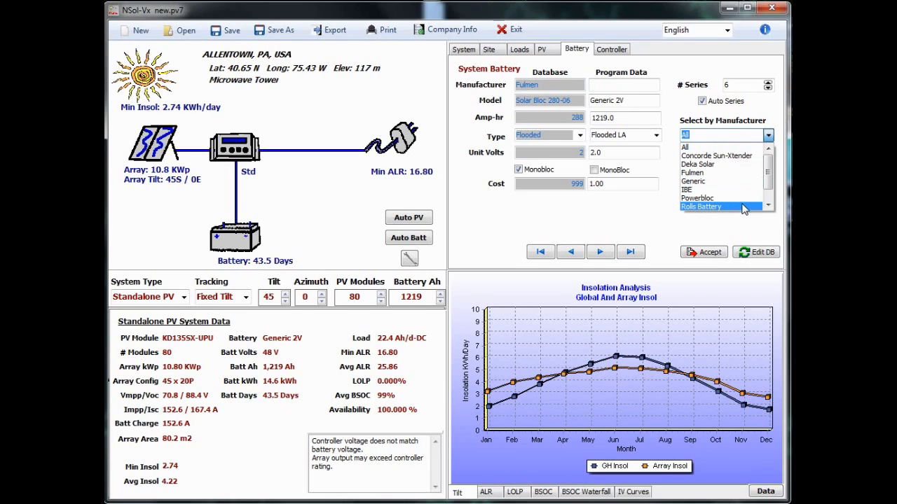
click(701, 207)
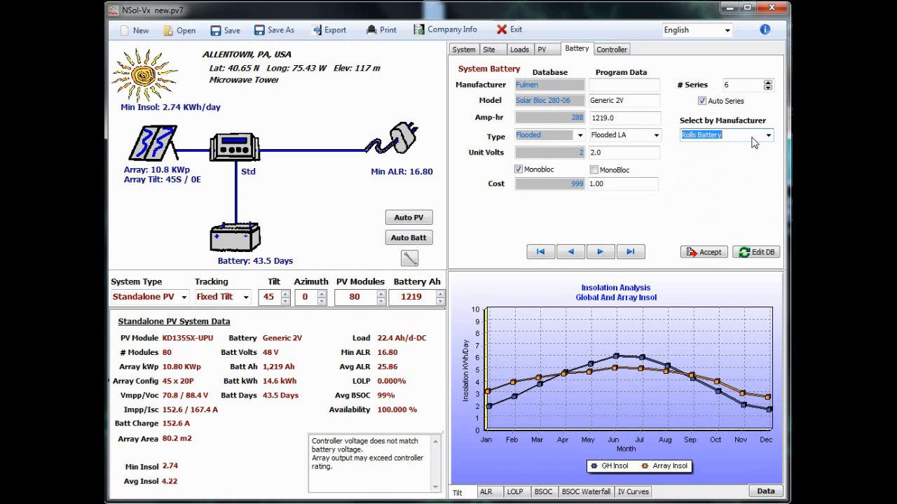
click(726, 135)
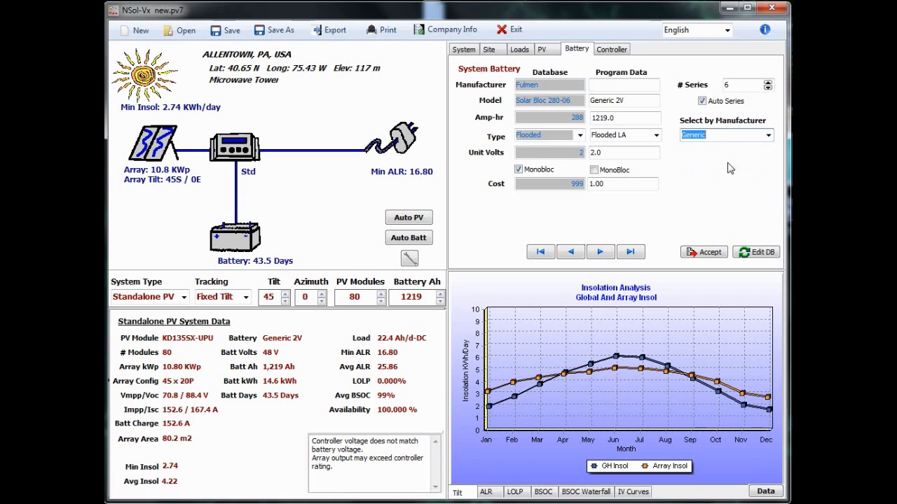
mouse_move(300, 347)
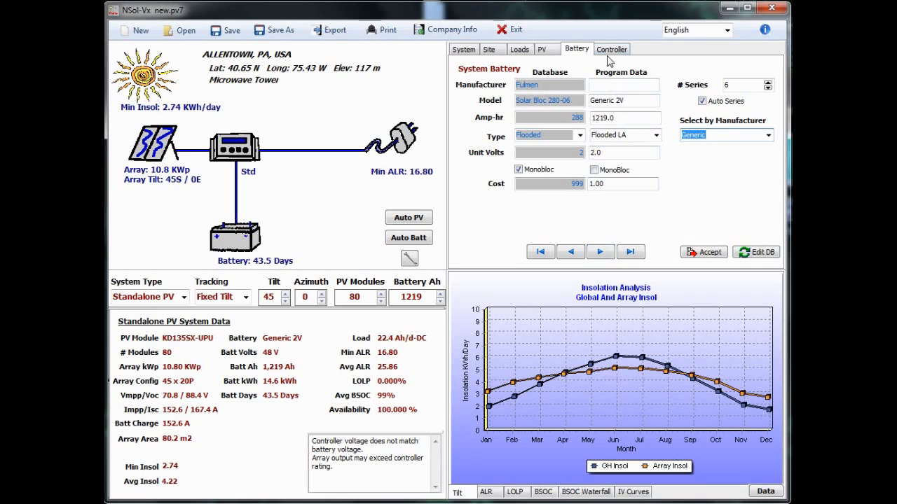
Browse controller records, filter to Blue Sky Energy, and leave the type on Standard.
click(611, 49)
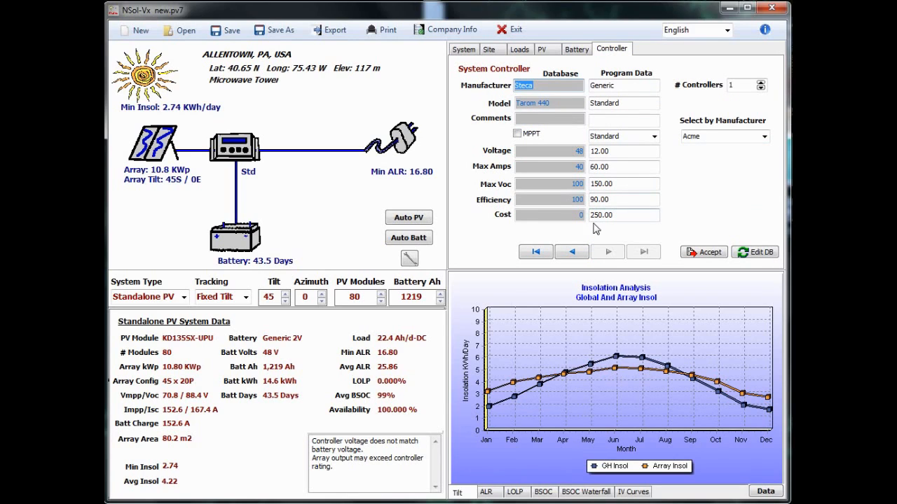
click(606, 251)
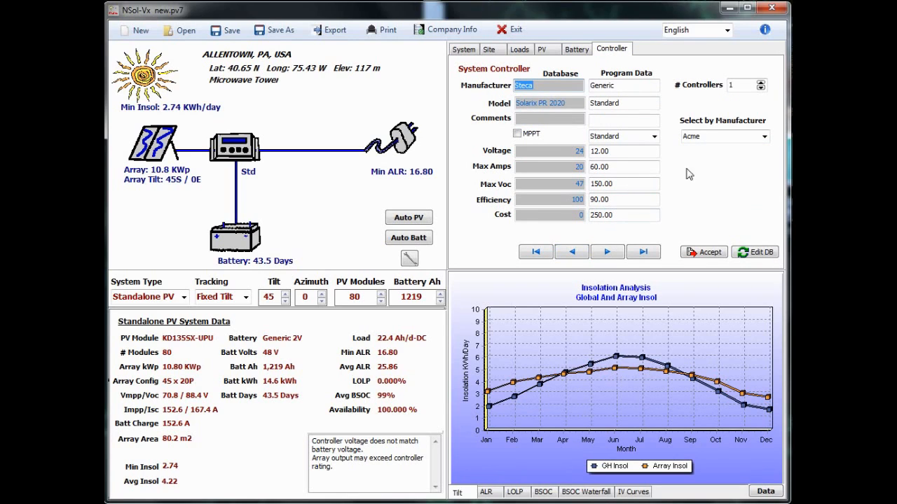
click(764, 136)
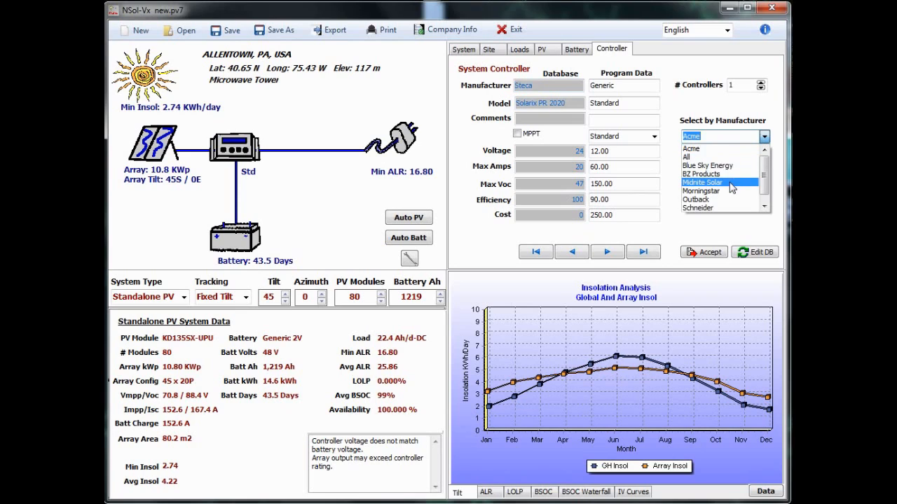
click(701, 182)
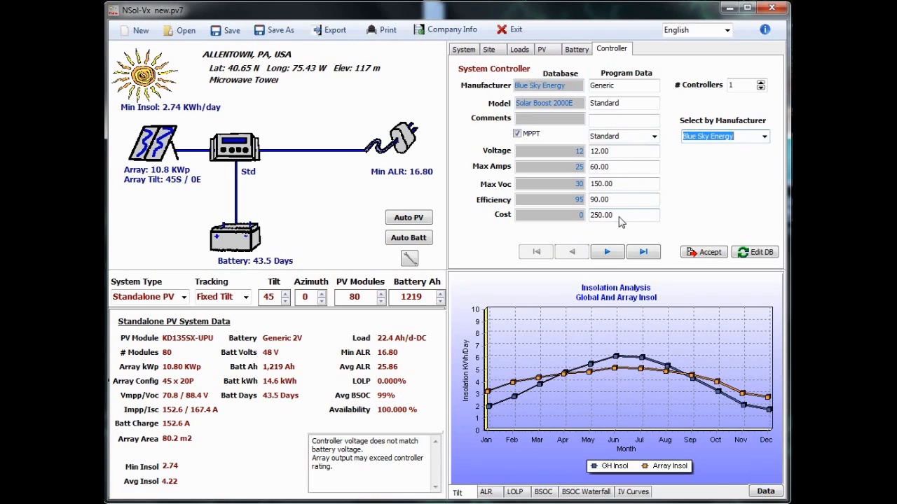
click(653, 136)
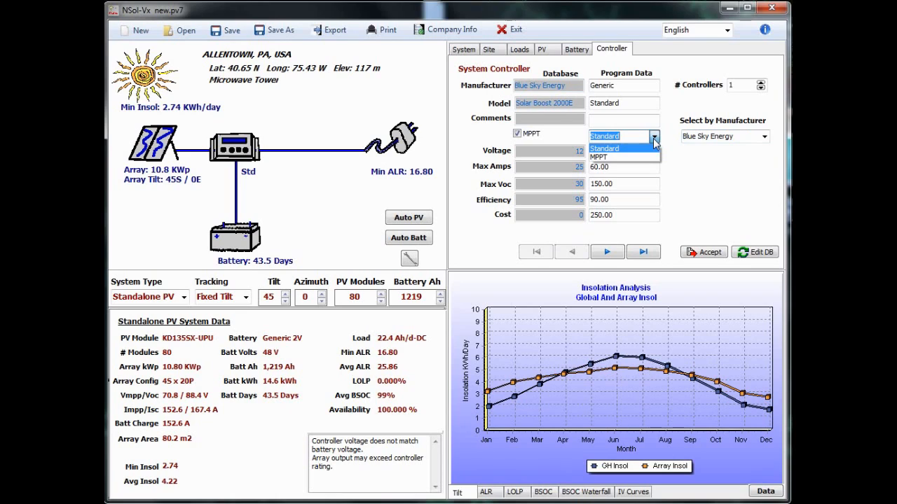
click(604, 148)
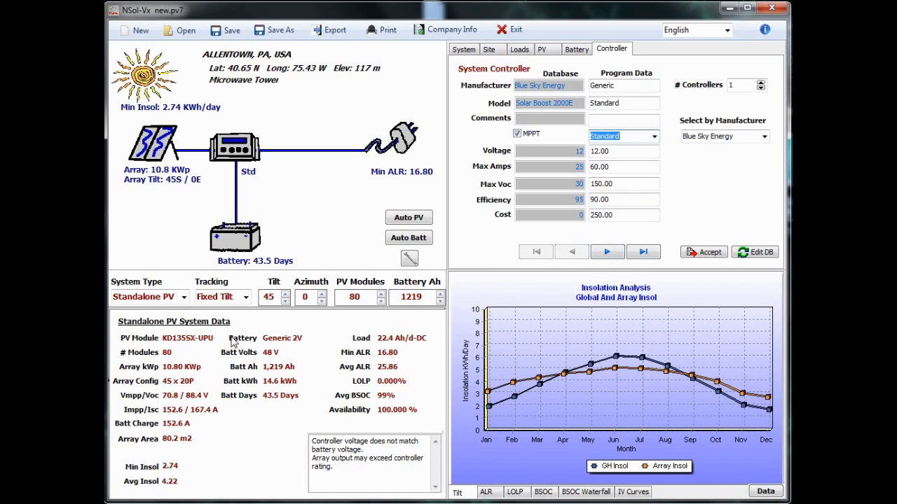
mouse_move(264, 329)
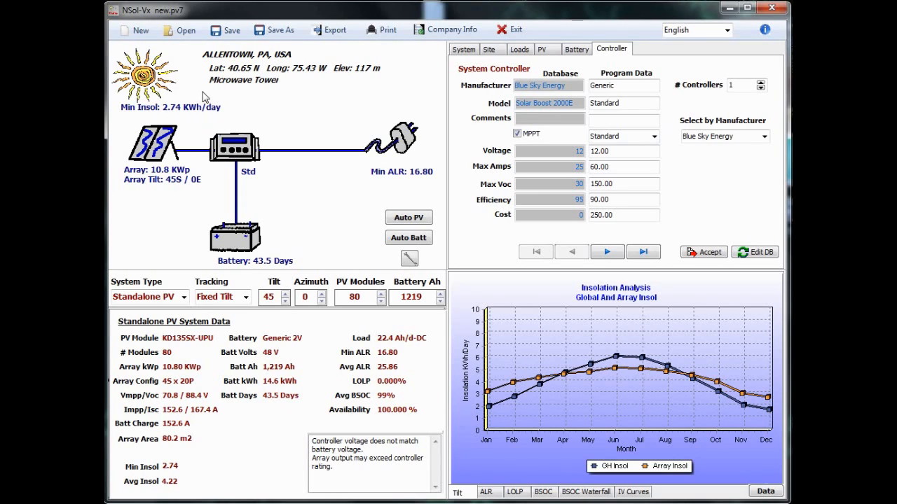
mouse_move(179, 94)
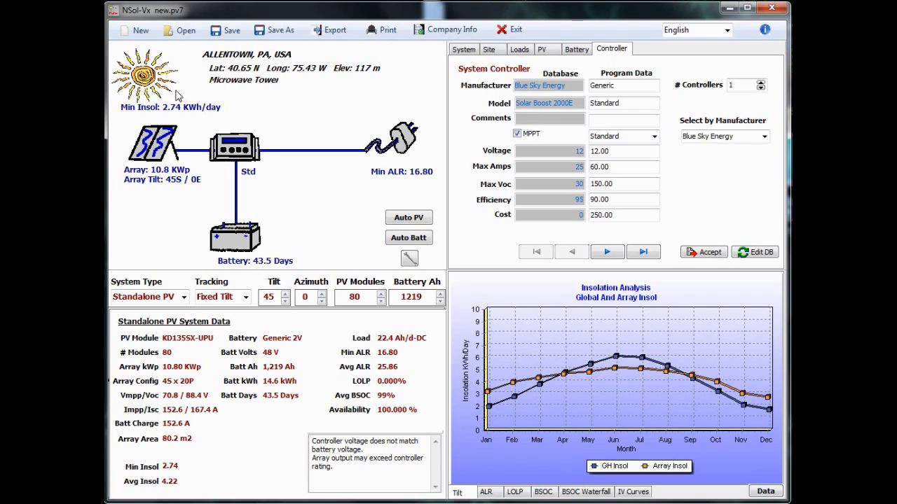
mouse_move(236, 120)
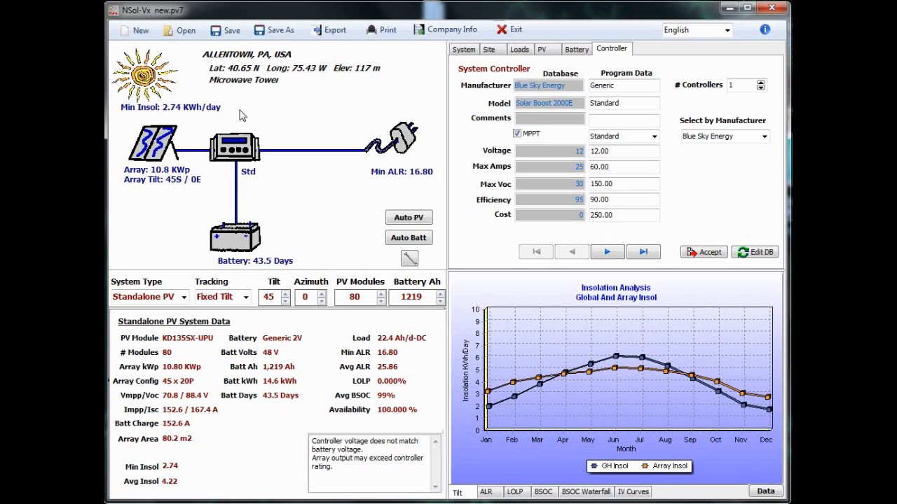
mouse_move(154, 124)
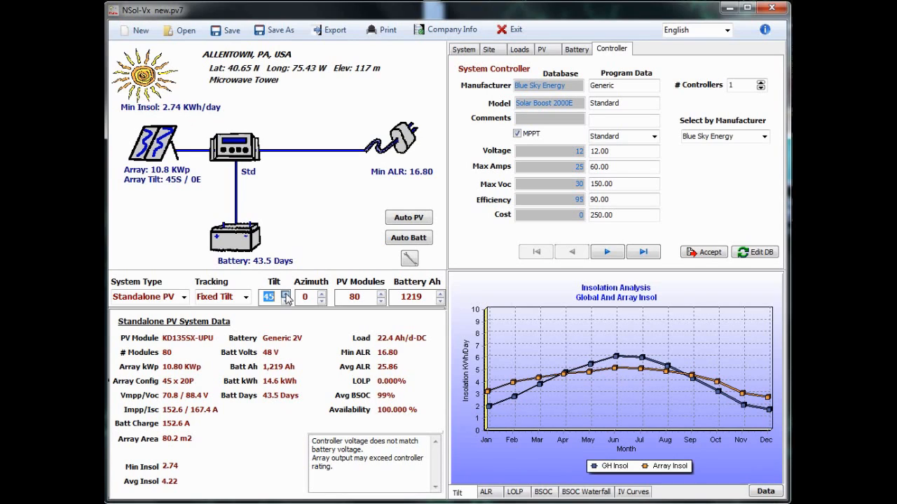
Try array tilts from 50° to 75°, finally settling at 60°.
click(286, 293)
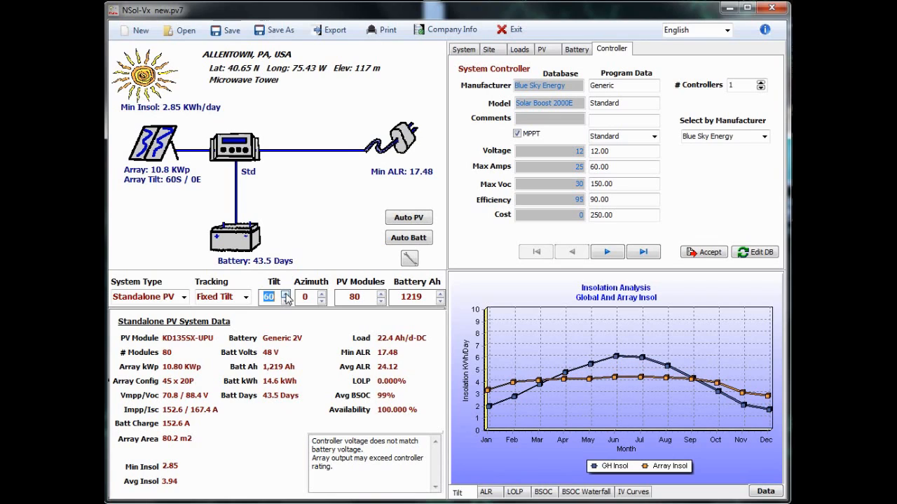
click(284, 293)
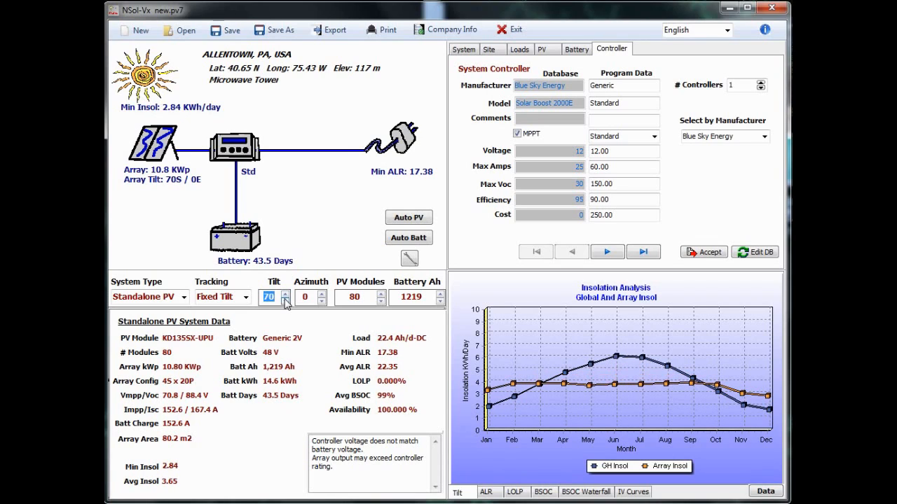
click(285, 293)
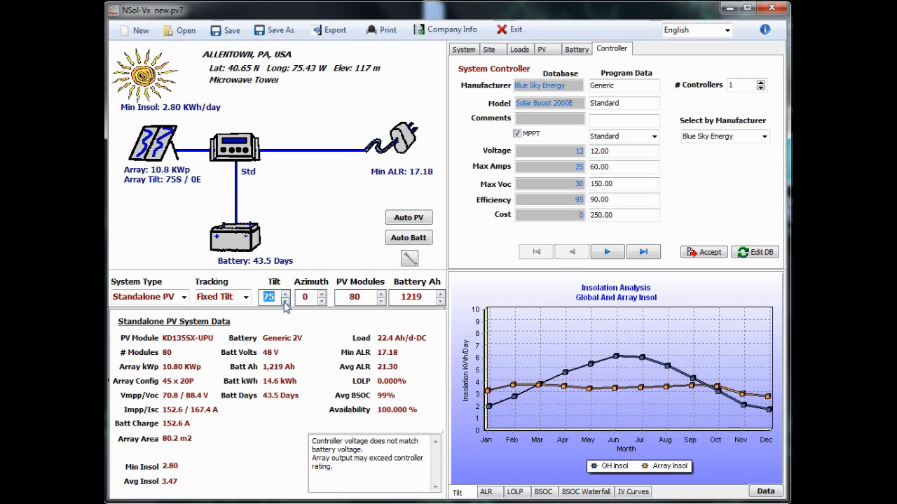
click(286, 301)
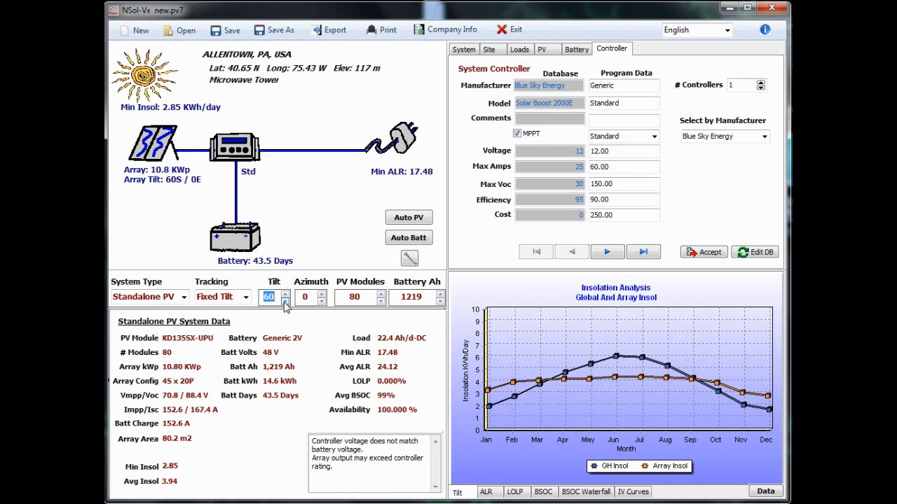
click(285, 300)
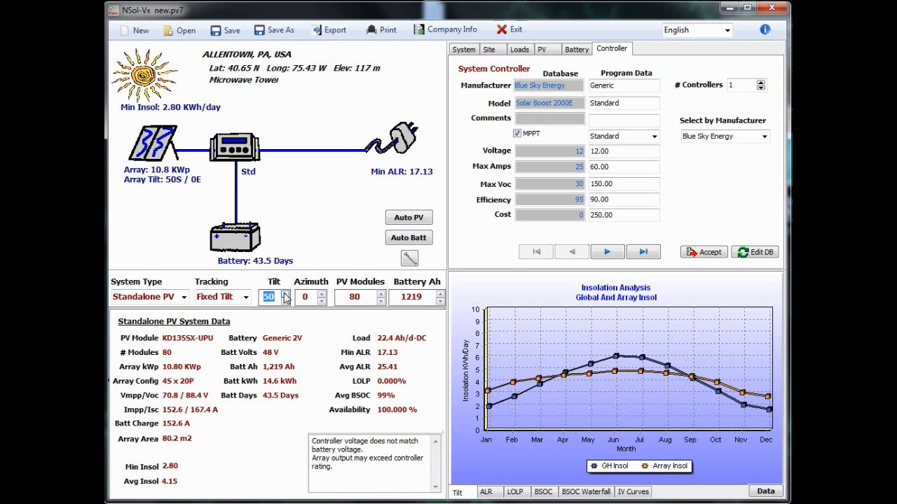
click(287, 293)
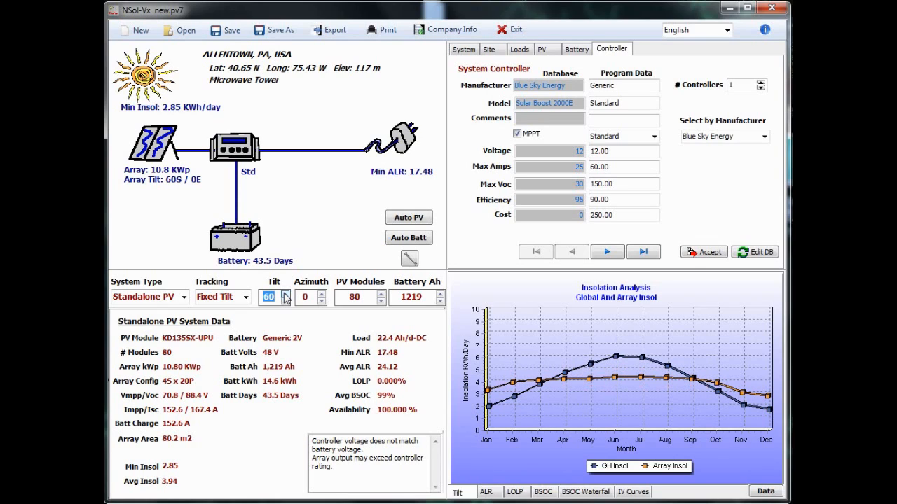
click(286, 293)
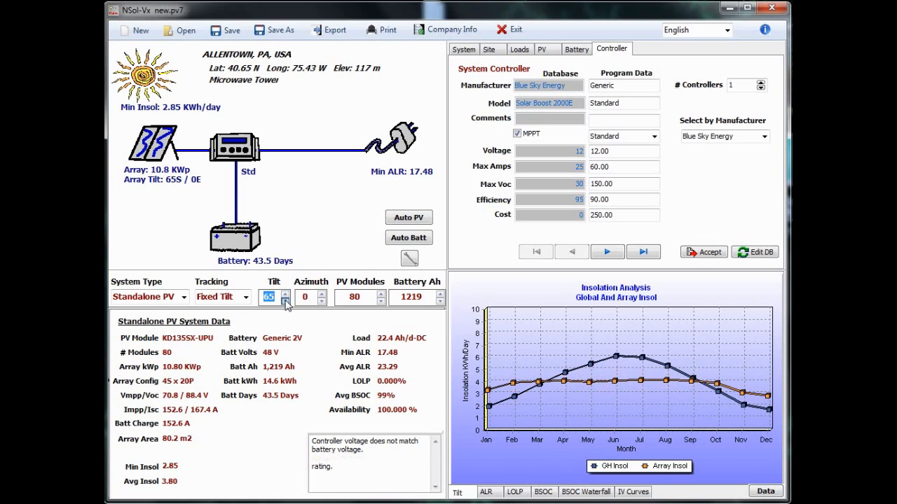
click(285, 301)
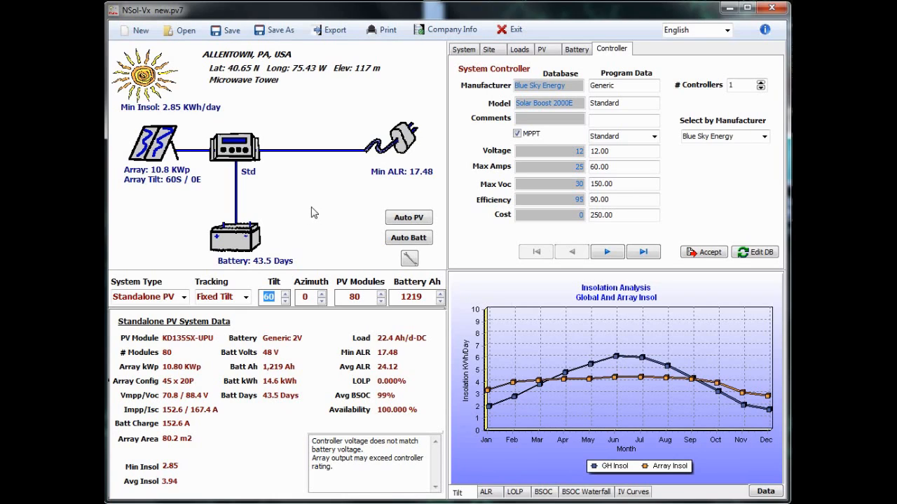
mouse_move(379, 311)
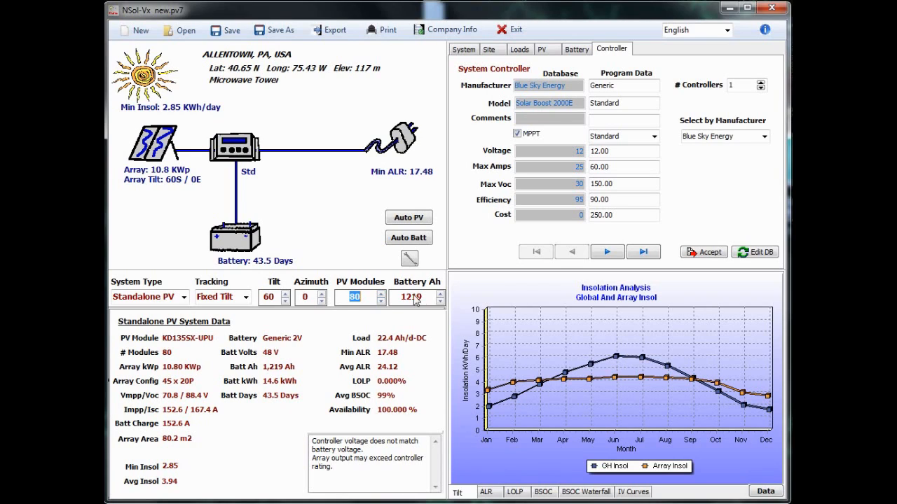
Nudge the battery back to 1219 Ah, then auto-size to 8 modules and 140 Ah.
click(440, 293)
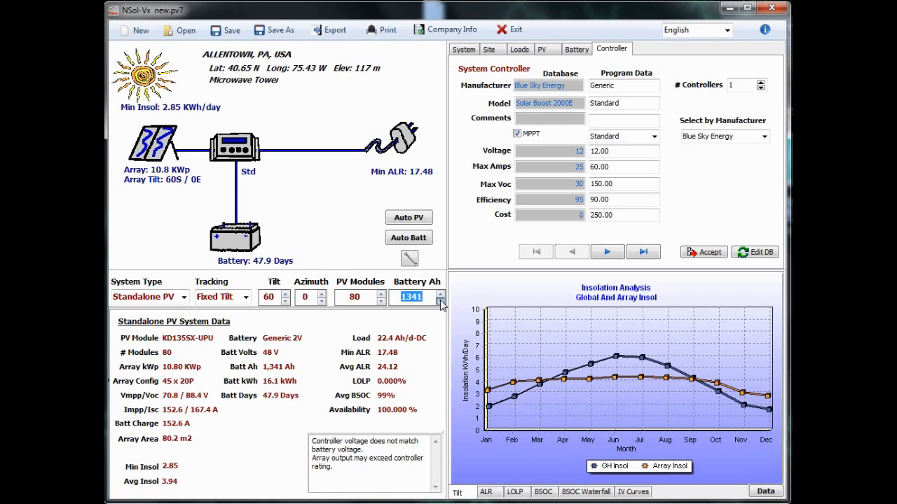
click(439, 301)
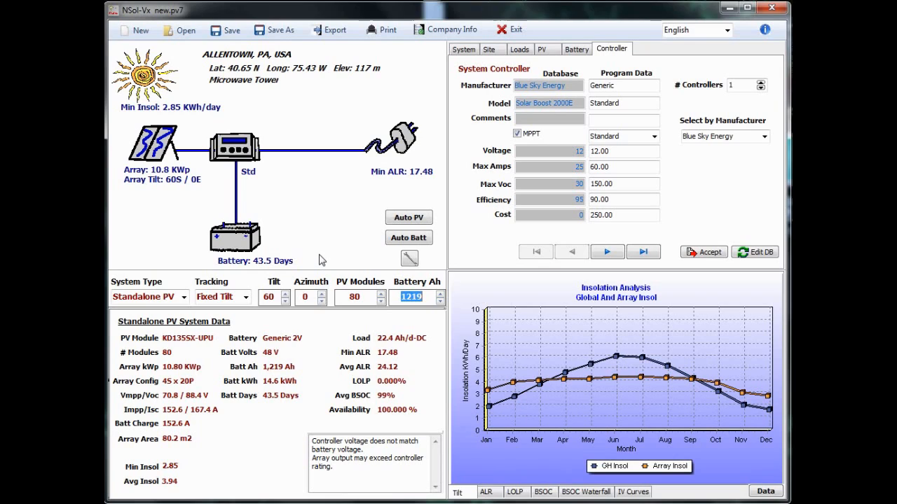
mouse_move(349, 250)
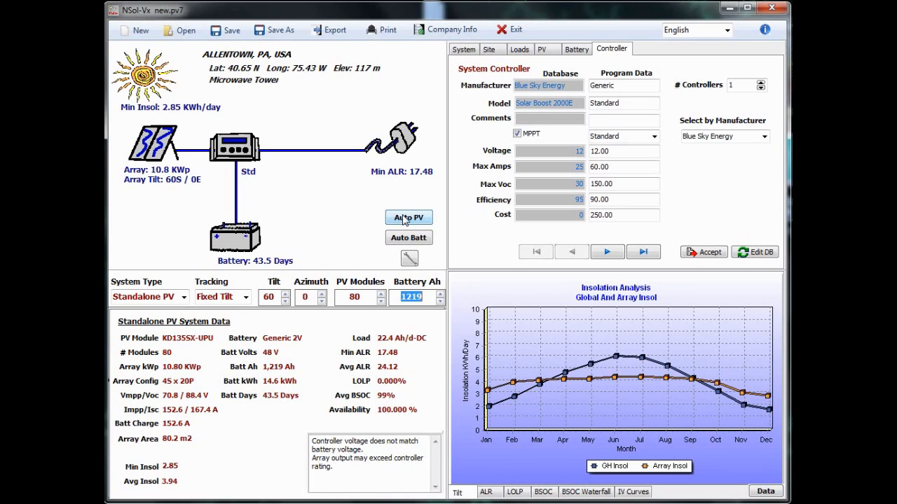
click(408, 238)
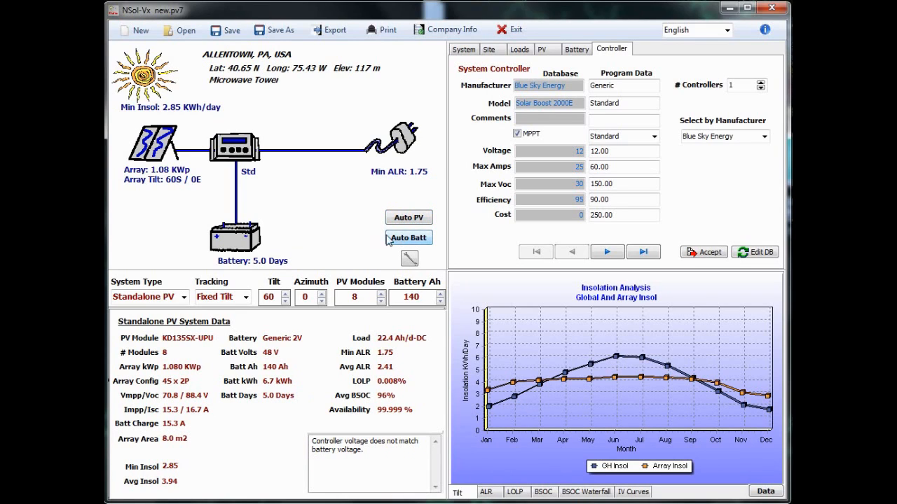
mouse_move(343, 240)
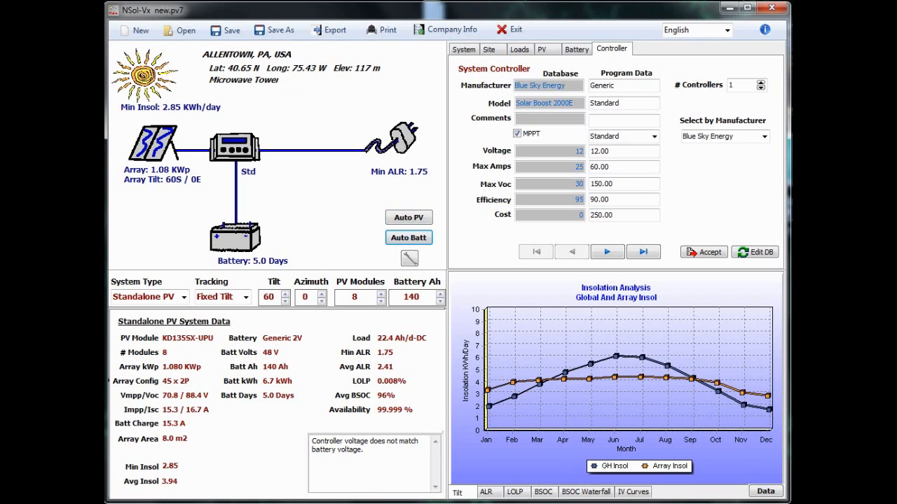
click(463, 48)
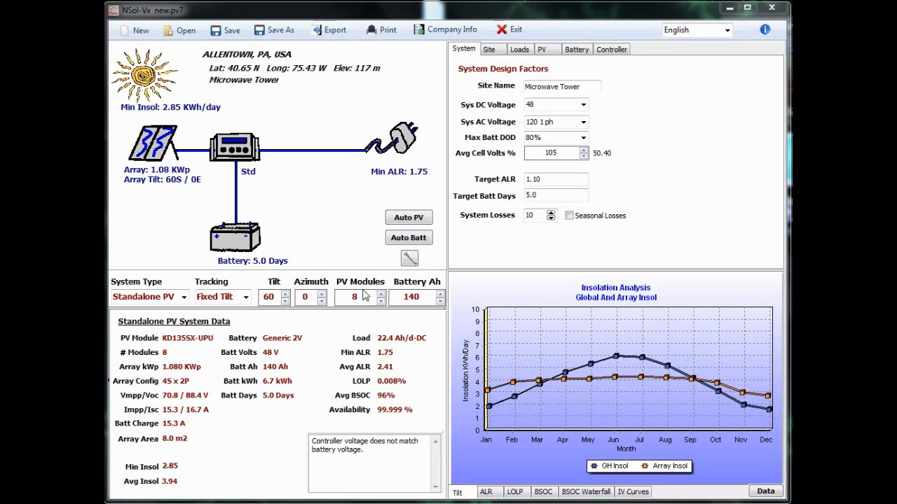
mouse_move(518, 148)
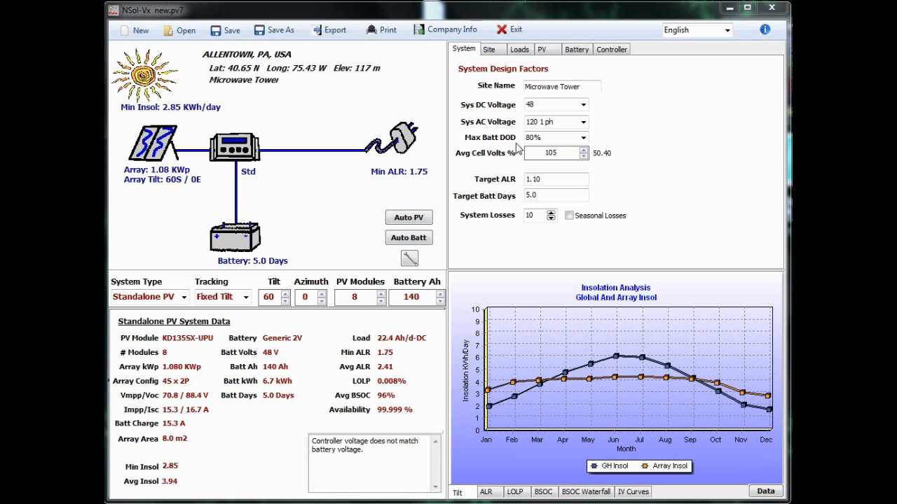
Change the Microwave Repeater load size to 400 W.
click(519, 49)
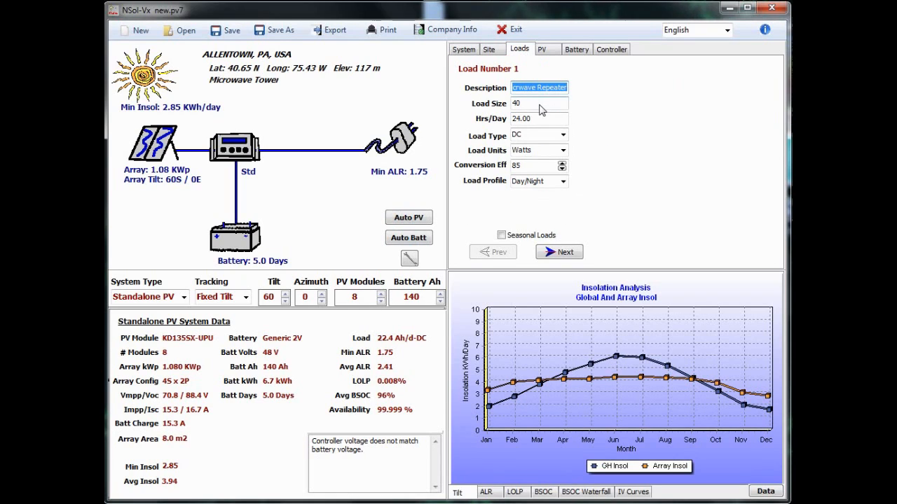
click(539, 103)
text(0)
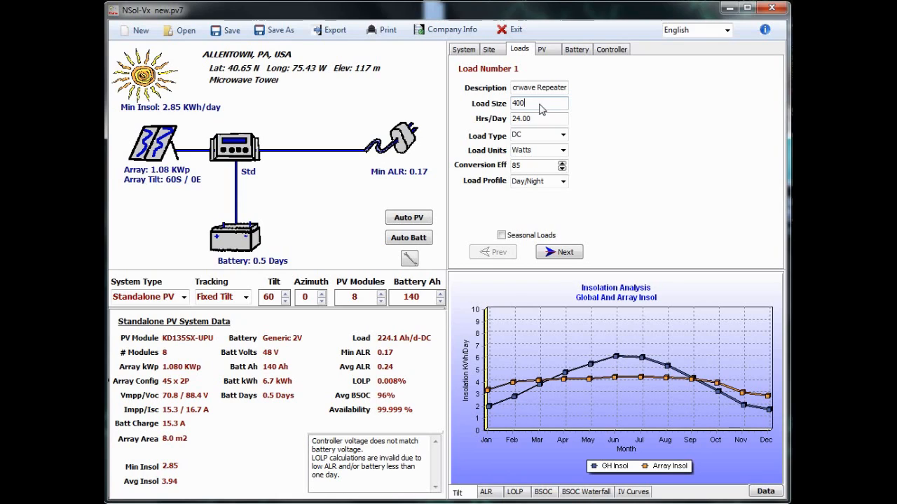
mouse_move(359, 235)
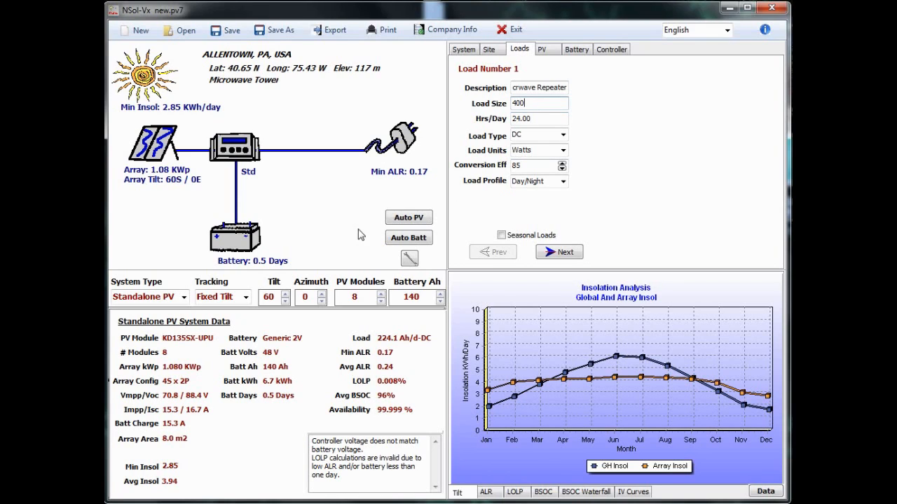
Auto-size the array to 52 modules and the battery bank to 1400 Ah.
click(409, 218)
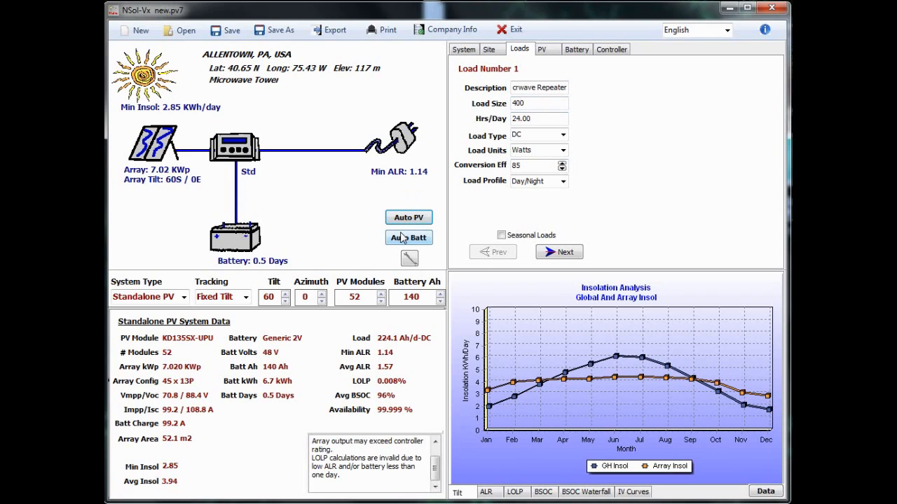
click(408, 237)
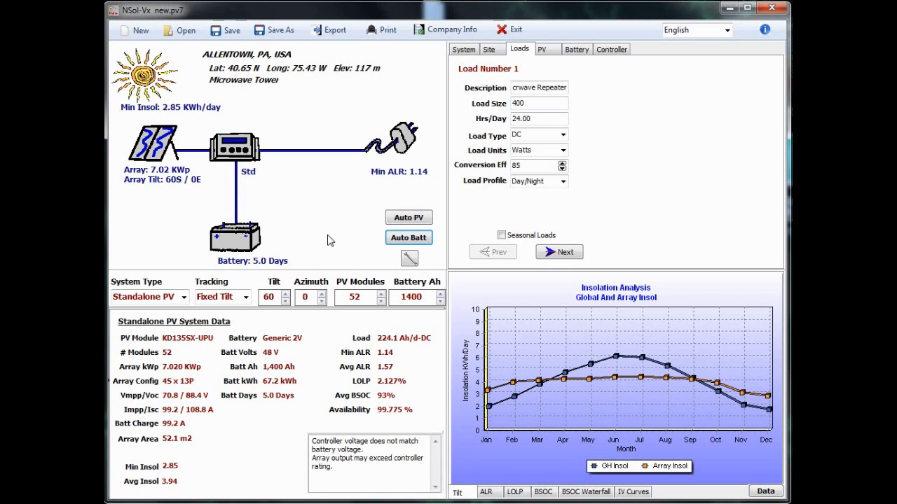
mouse_move(328, 233)
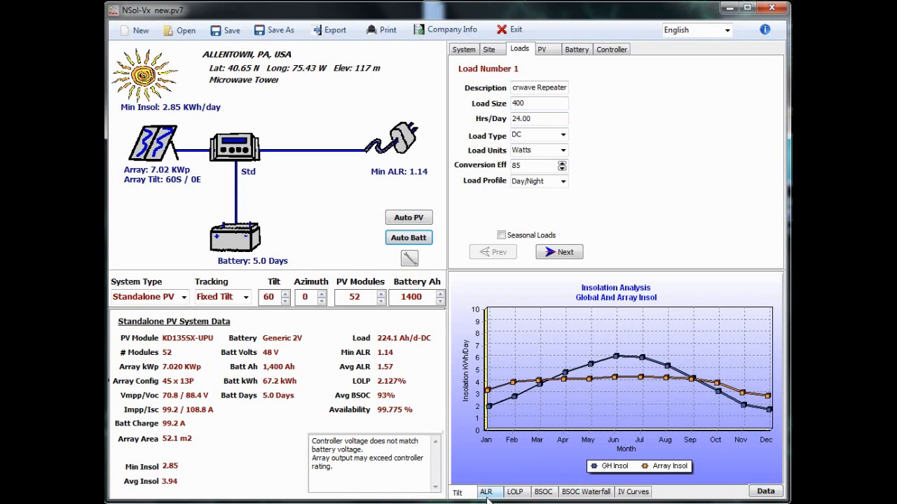
Display the ALR versus normalized load chart, showing minimum ALR of 1.14.
click(488, 491)
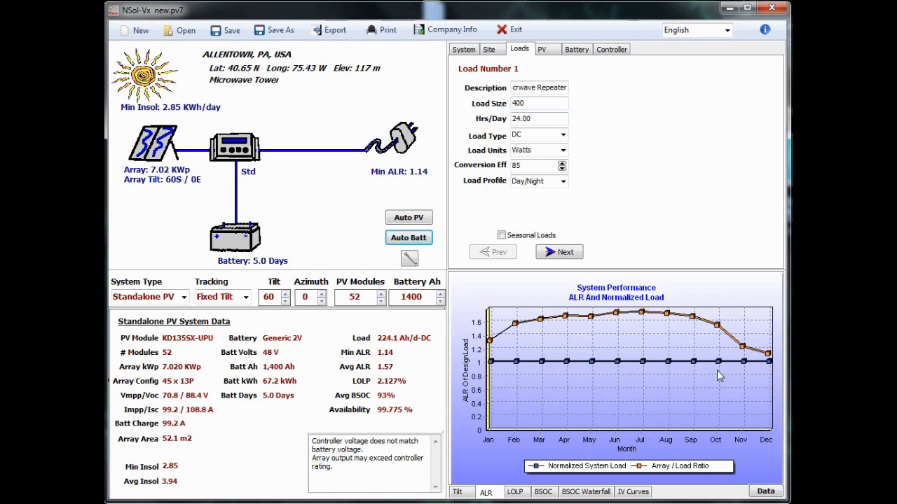
mouse_move(636, 380)
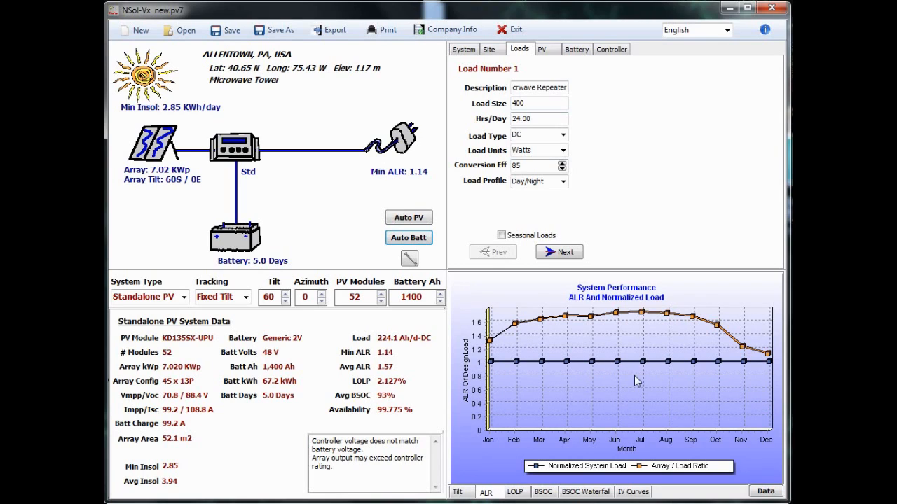
mouse_move(616, 389)
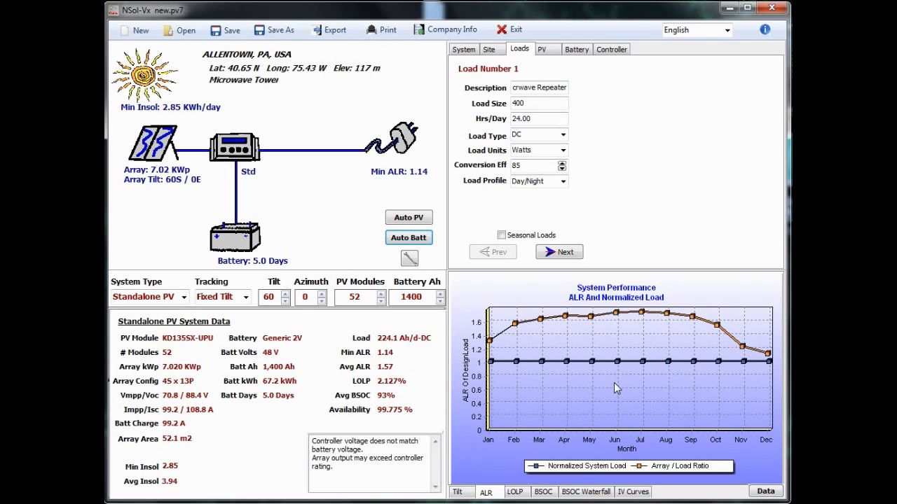